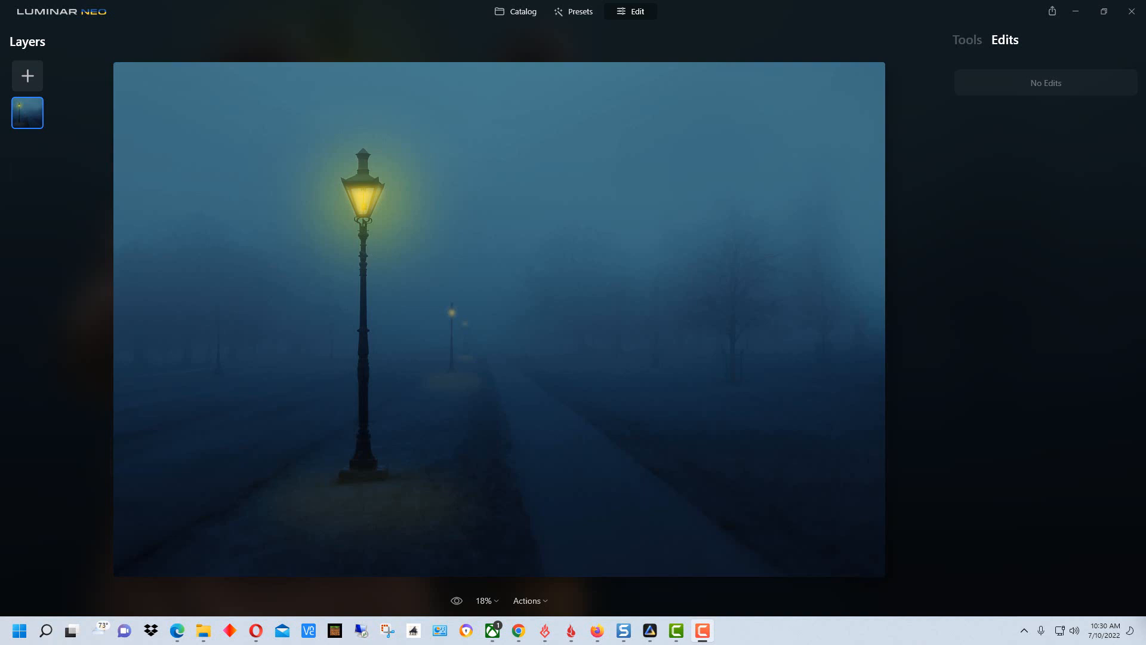
{"action": "mouse_move", "coordinate": [877, 135]}
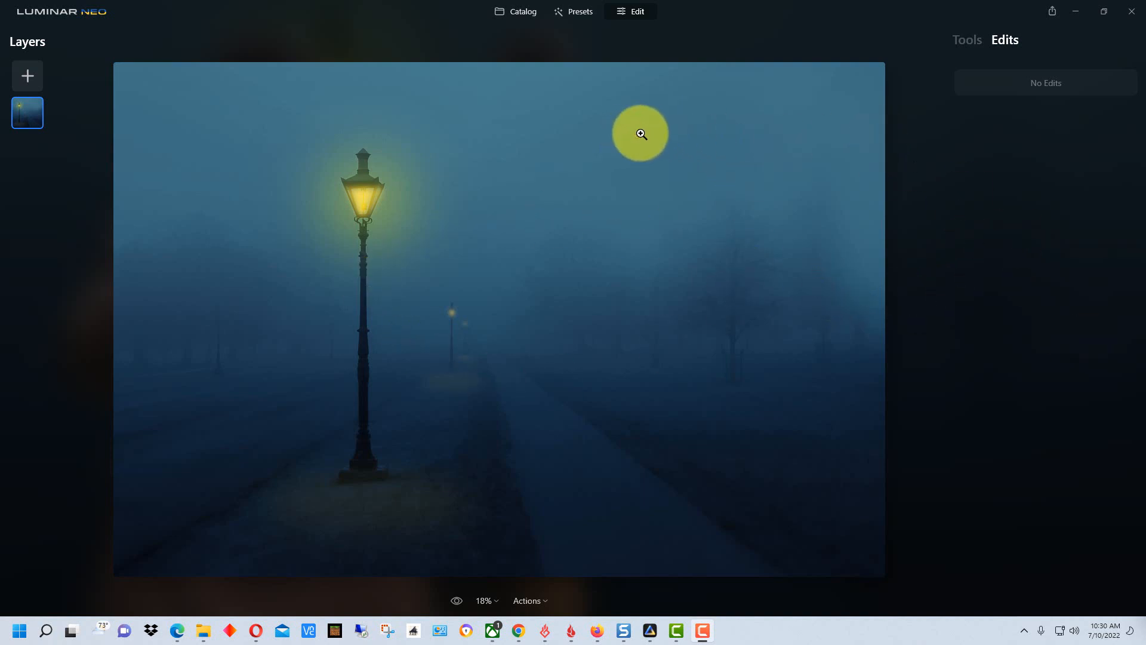
{"action": "mouse_move", "coordinate": [122, 325]}
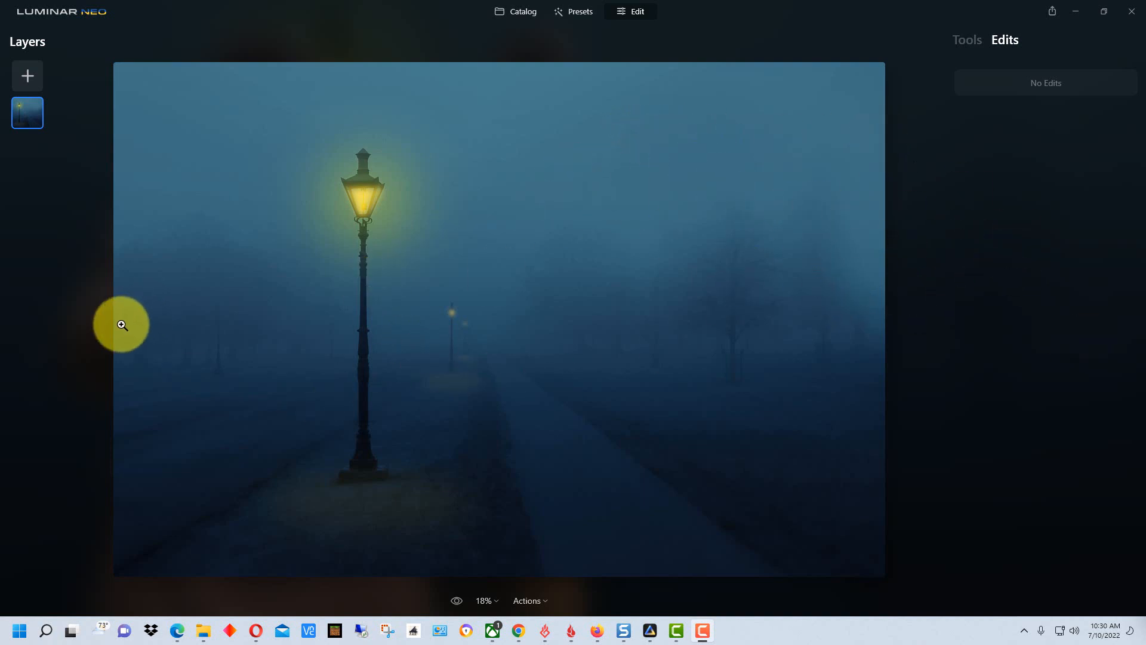
{"action": "mouse_move", "coordinate": [27, 76]}
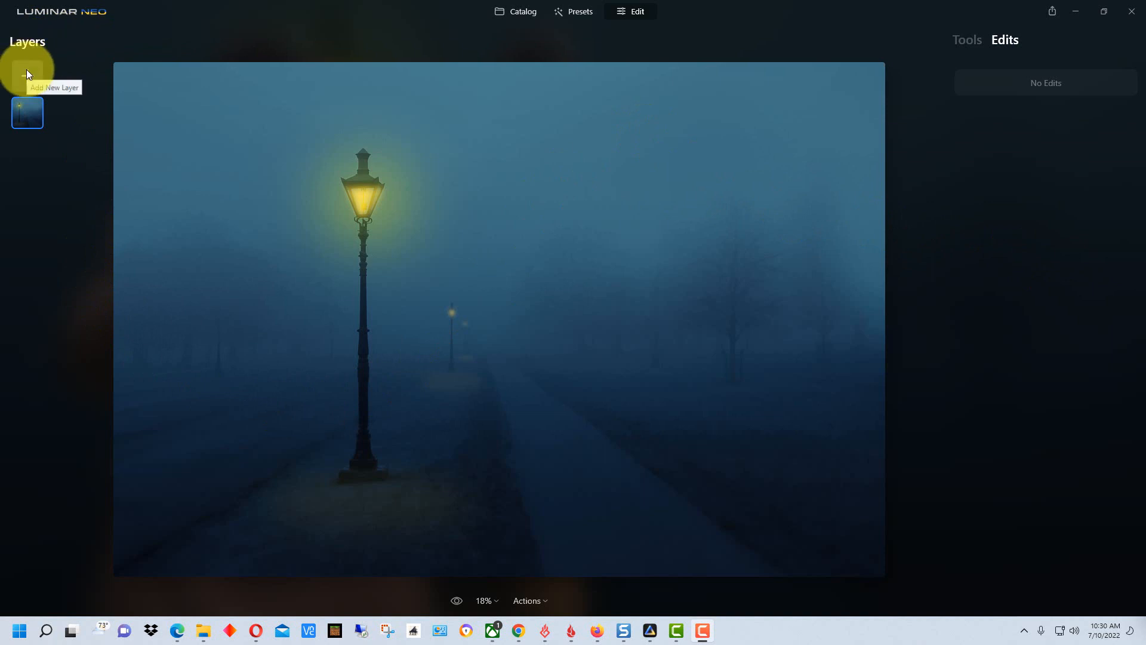
Add the two-men photo from My Images as a new layer at 100 opacity
{"action": "left_click", "coordinate": [28, 77]}
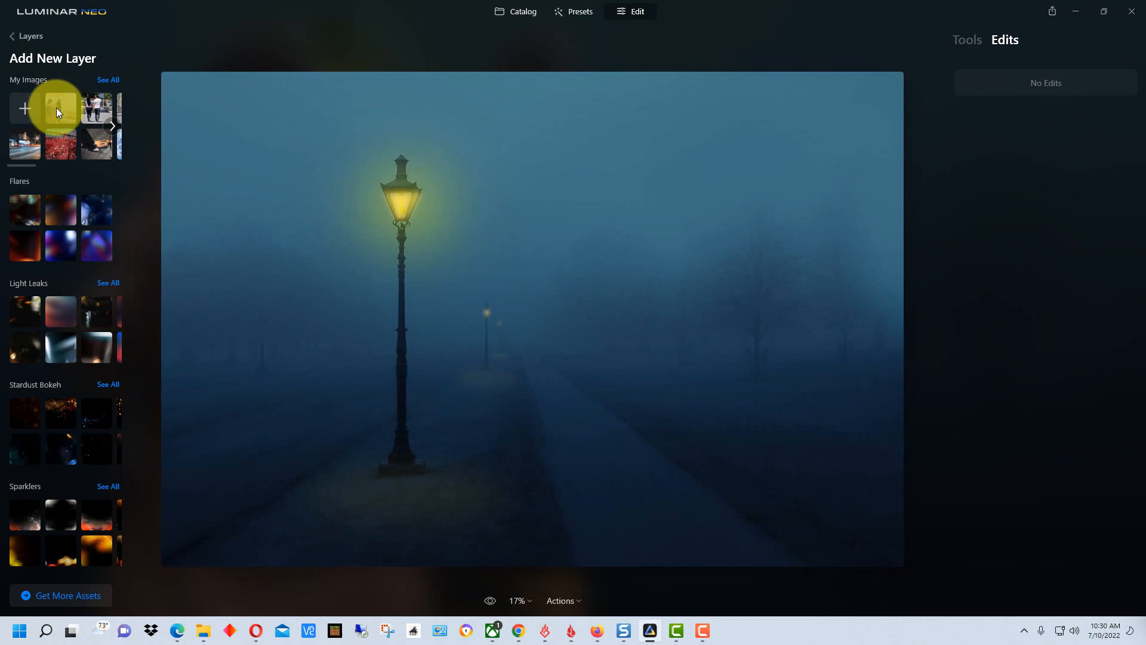
{"action": "left_click", "coordinate": [61, 109]}
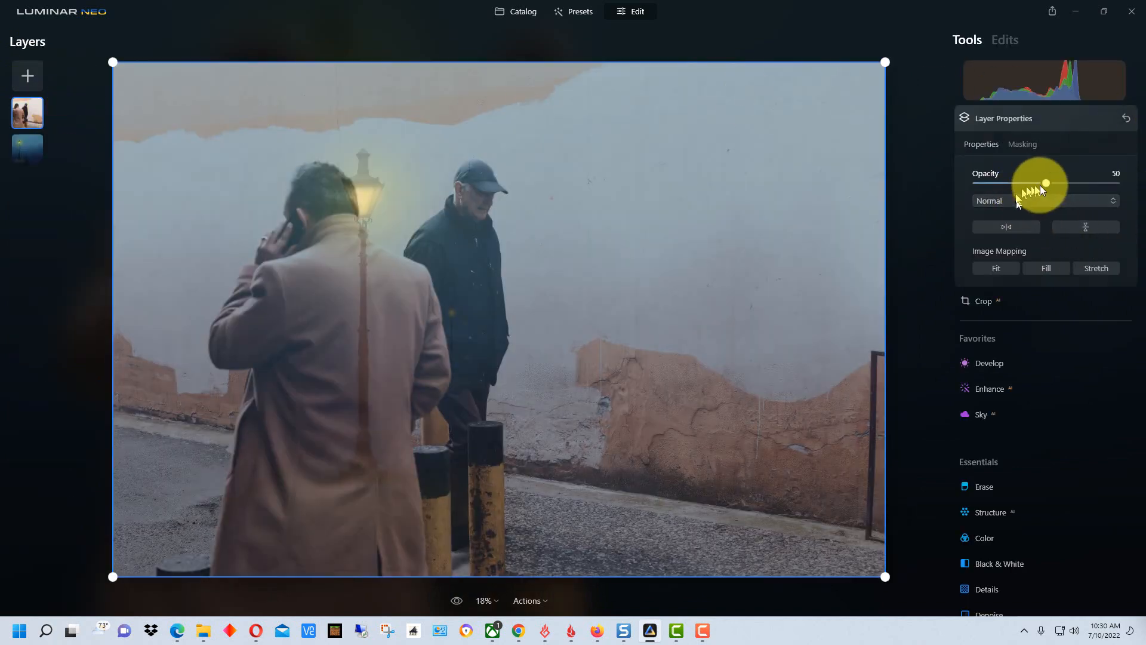
{"action": "left_click_drag", "start_coordinate": [1046, 184], "coordinate": [1115, 184]}
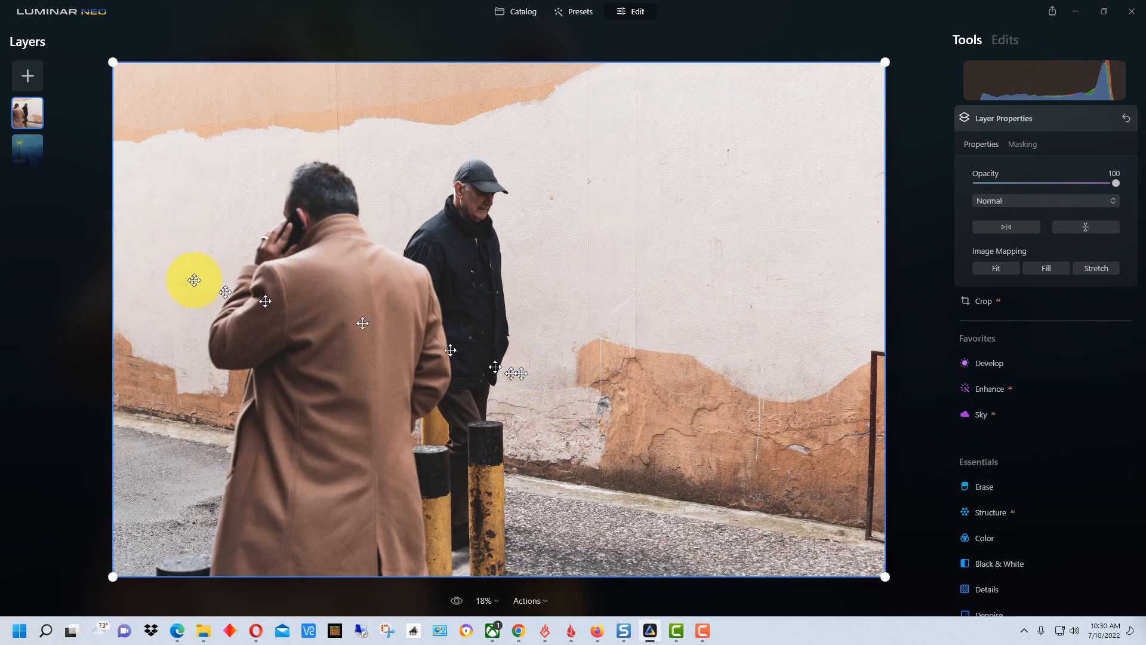
Drag the new two-men layer around the canvas to position it over the lamppost scene
{"action": "left_click_drag", "start_coordinate": [193, 281], "coordinate": [297, 138]}
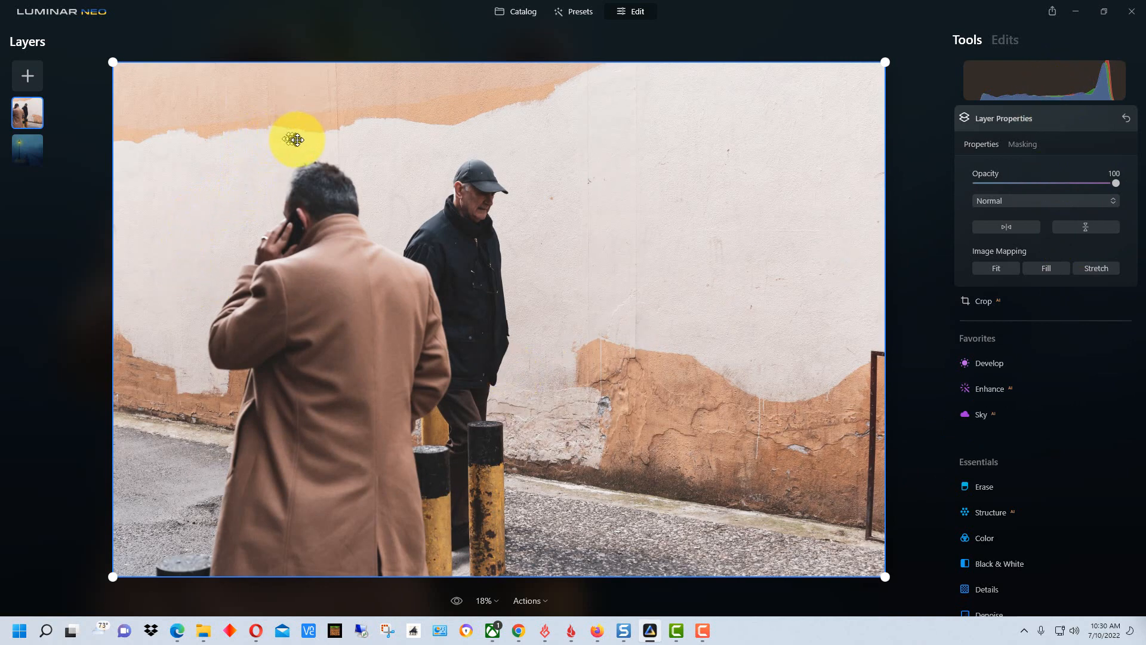
{"action": "left_click_drag", "start_coordinate": [297, 138], "coordinate": [428, 213]}
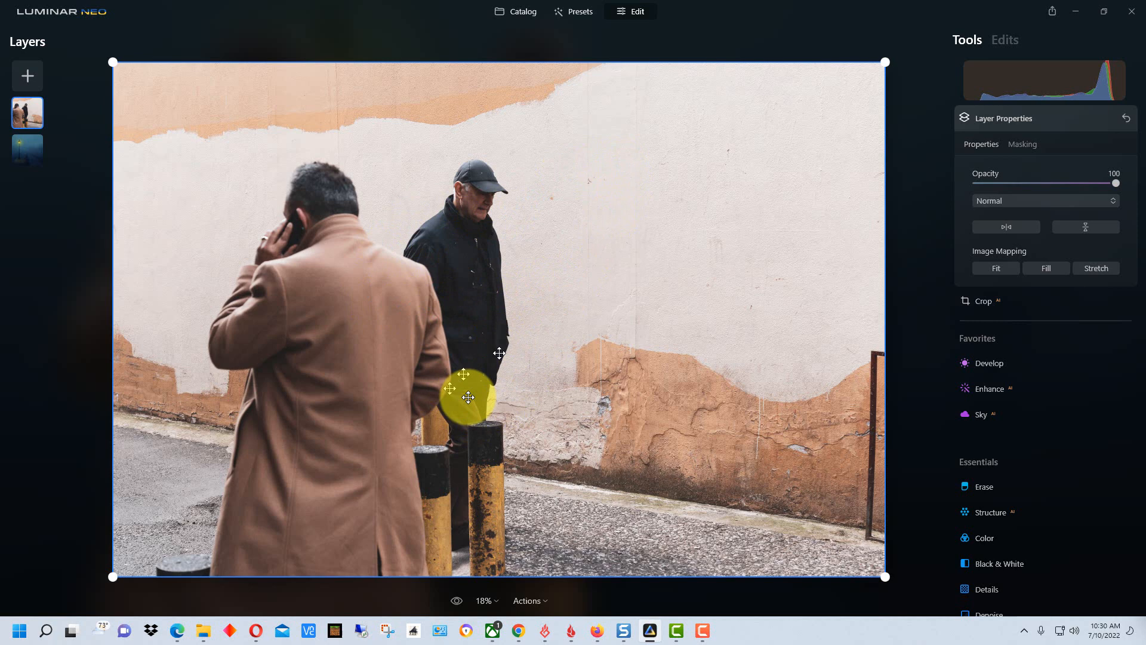
{"action": "left_click_drag", "start_coordinate": [469, 398], "coordinate": [516, 309]}
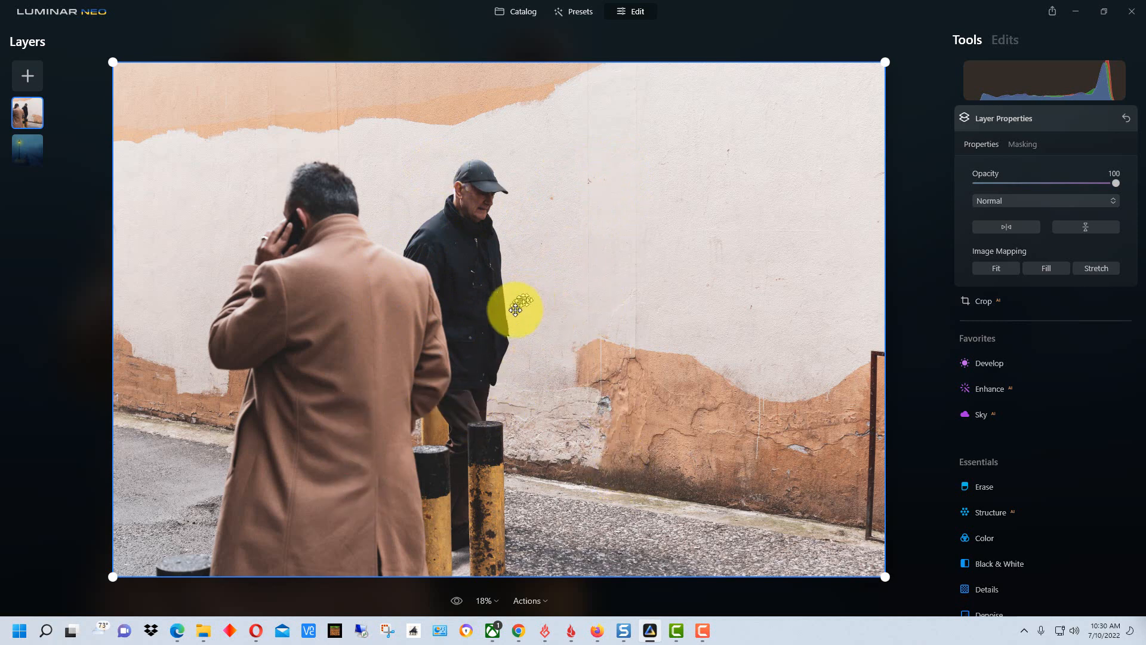
{"action": "left_click_drag", "start_coordinate": [516, 311], "coordinate": [520, 386]}
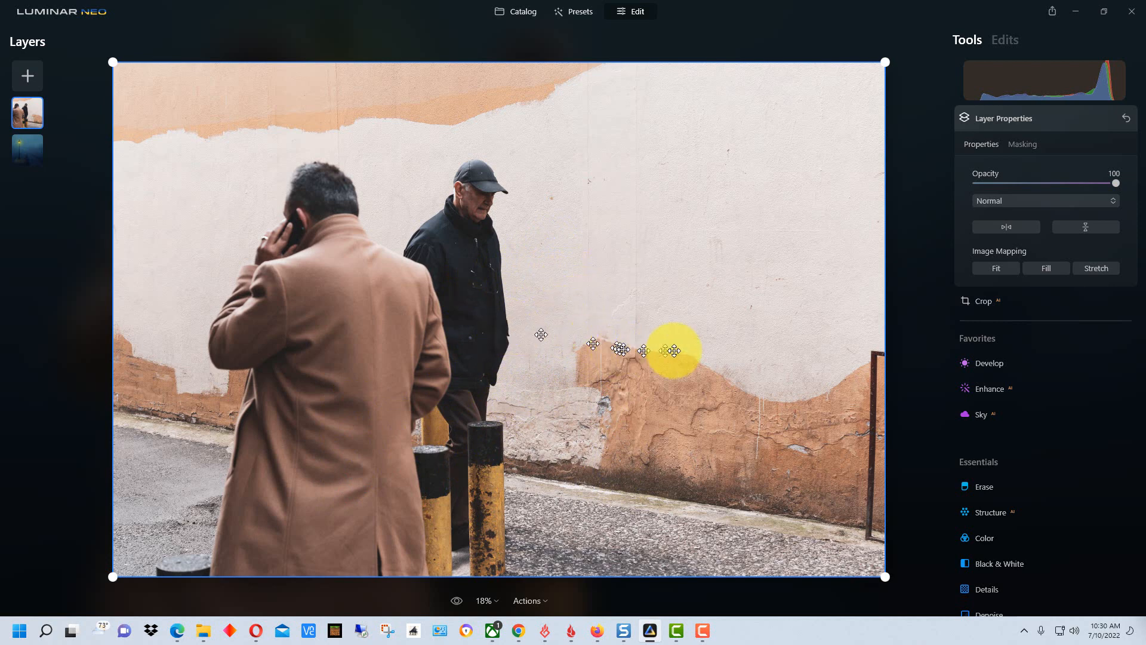
{"action": "left_click_drag", "start_coordinate": [672, 350], "coordinate": [727, 354]}
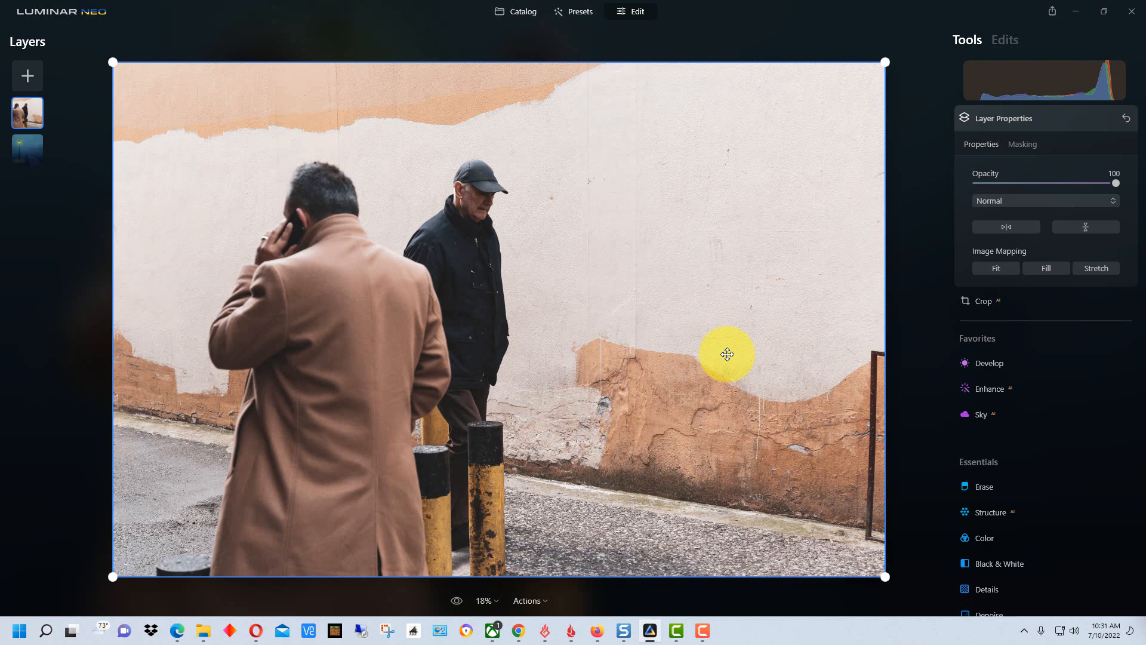
{"action": "left_click_drag", "start_coordinate": [727, 355], "coordinate": [516, 163]}
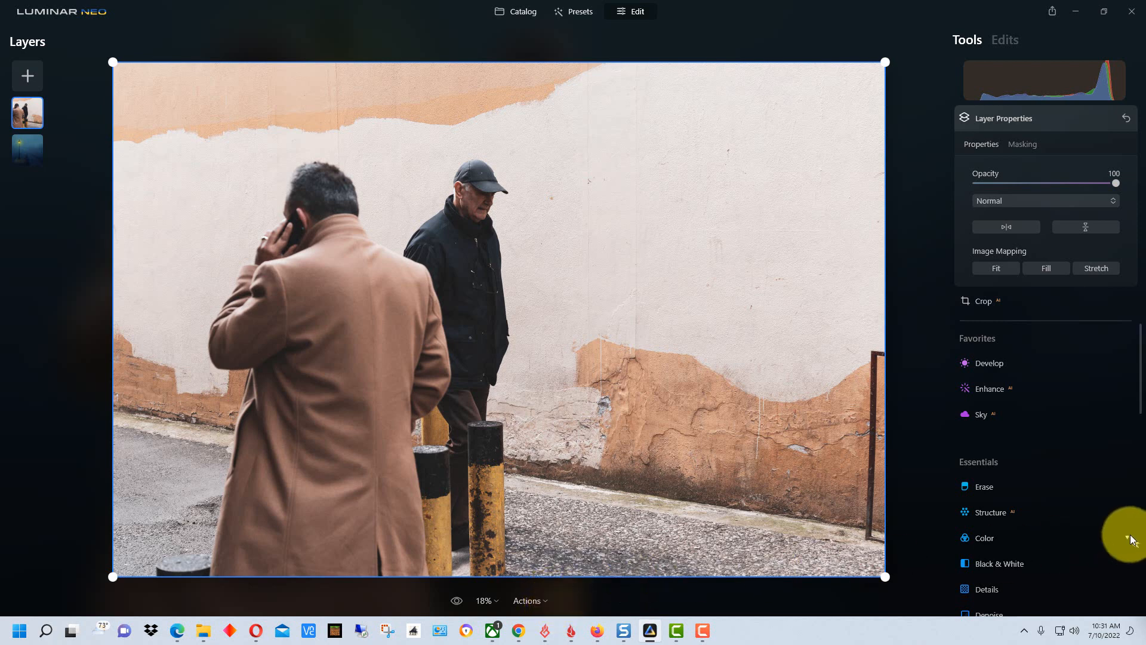
{"action": "mouse_move", "coordinate": [1126, 535]}
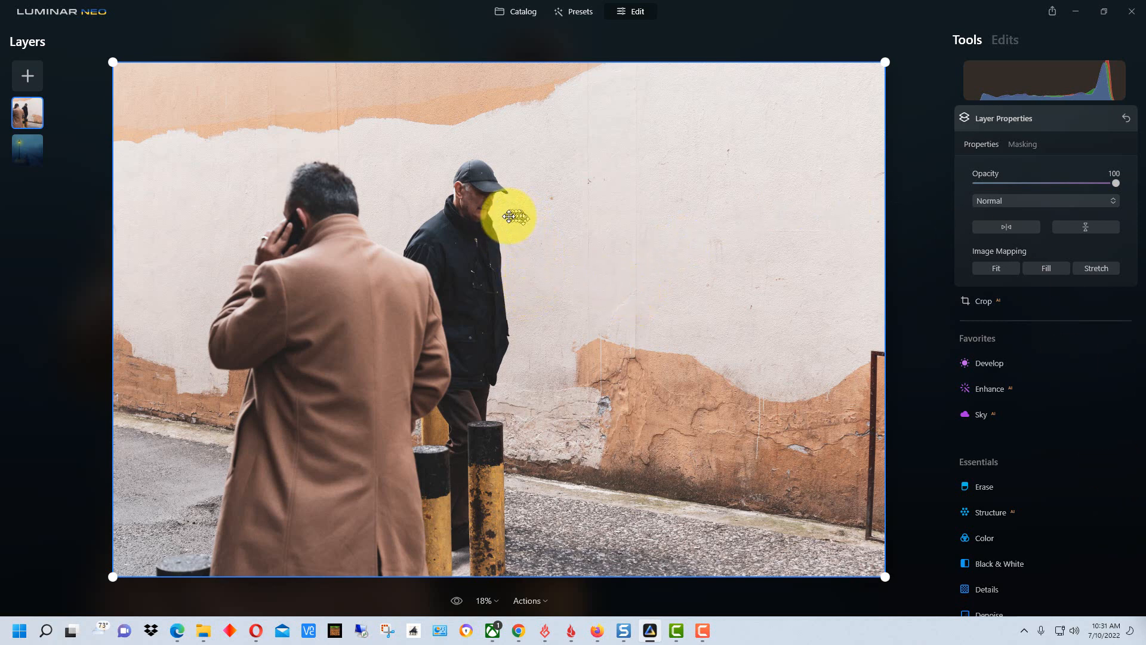
{"action": "left_click_drag", "start_coordinate": [510, 216], "coordinate": [561, 311]}
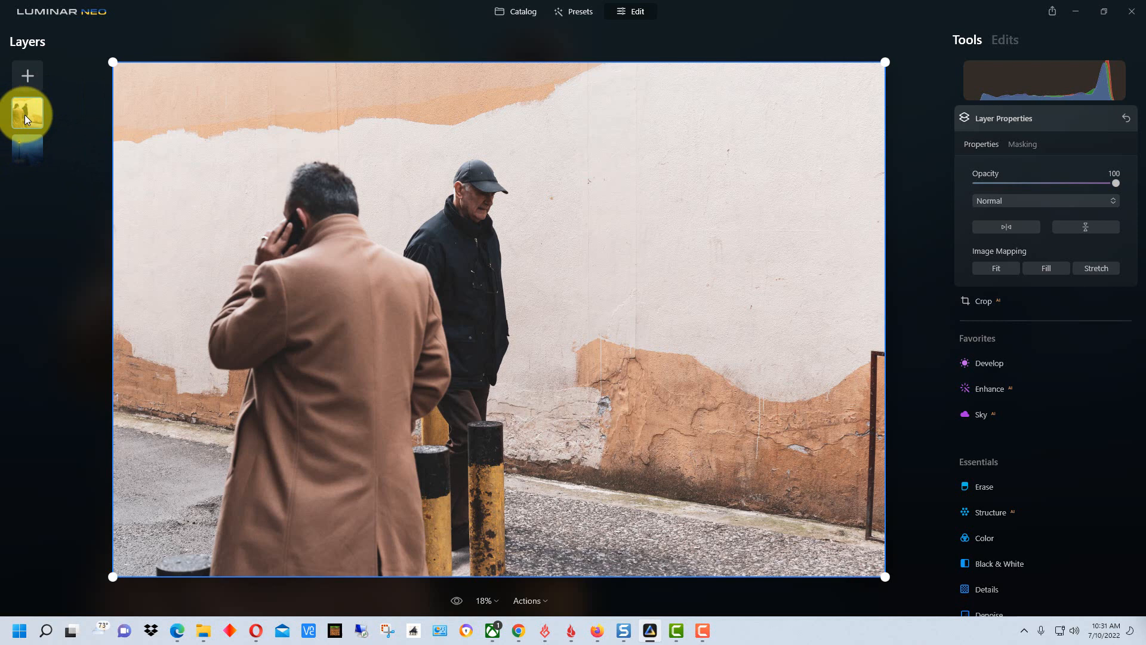
{"action": "right_click", "coordinate": [27, 114]}
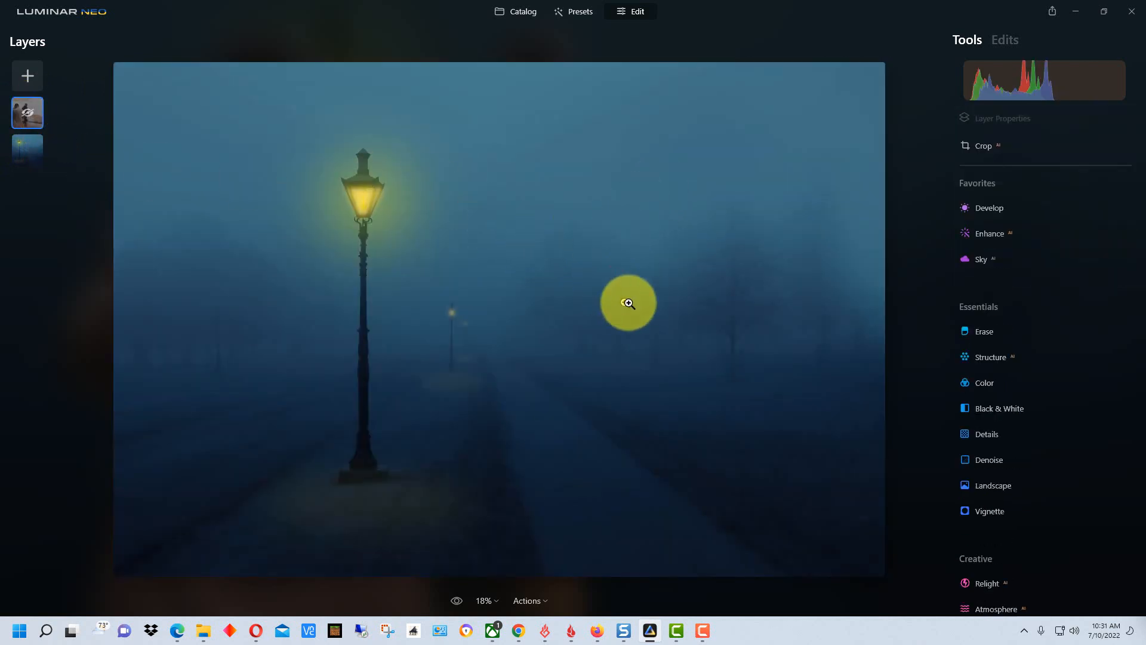
{"action": "mouse_move", "coordinate": [570, 309]}
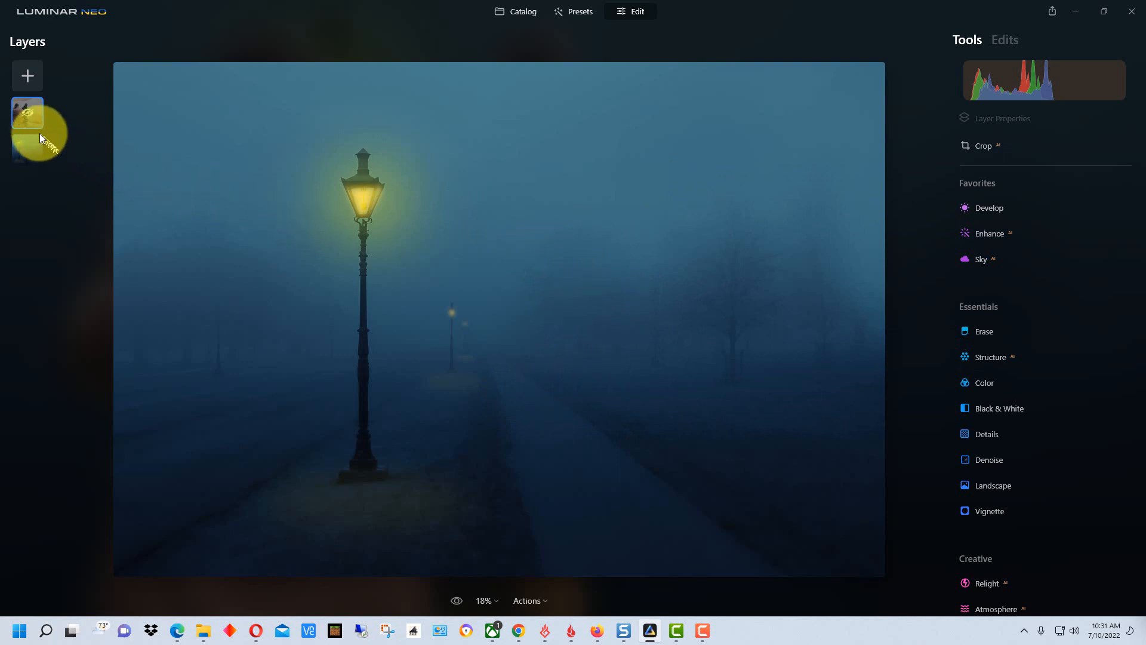
{"action": "right_click", "coordinate": [27, 114]}
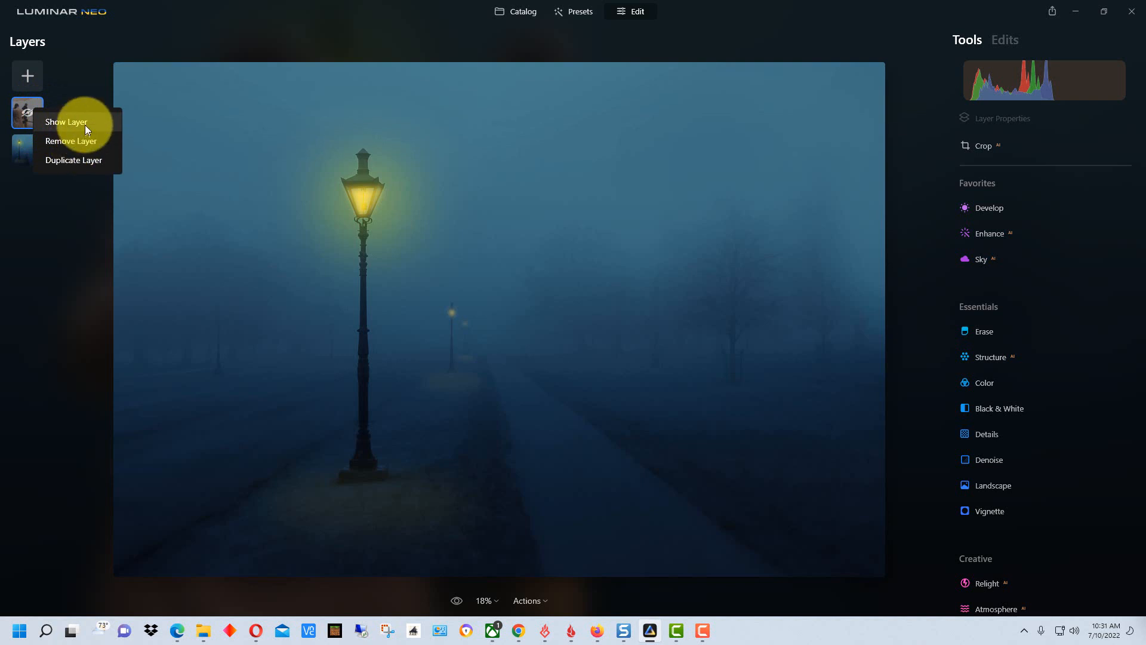
{"action": "left_click", "coordinate": [65, 121]}
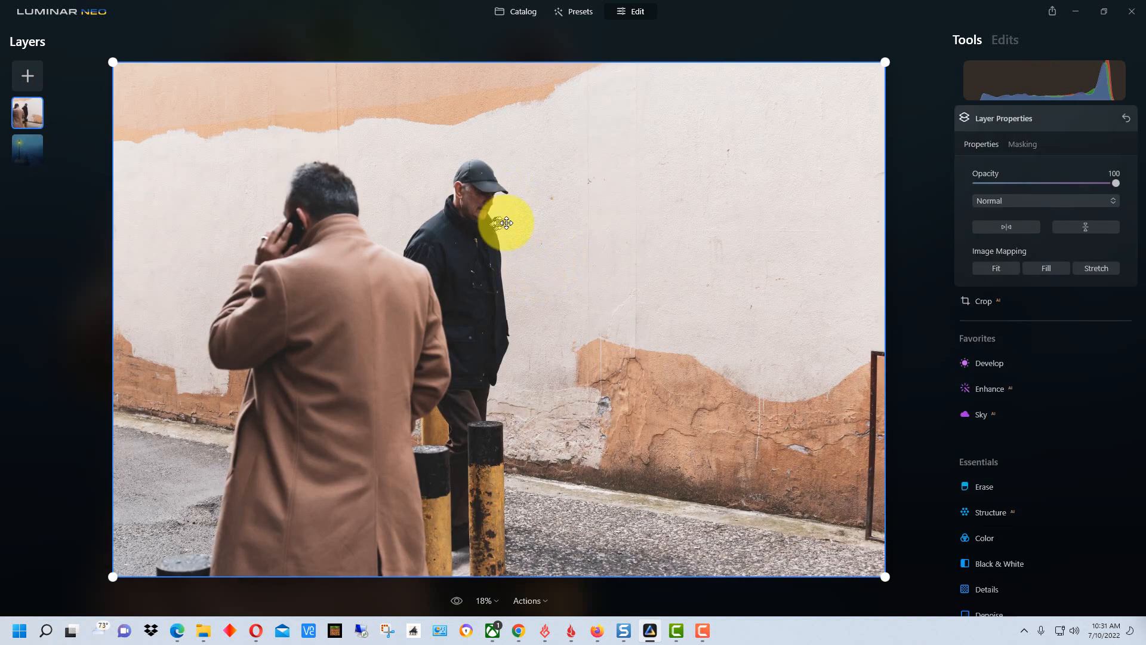
{"action": "left_click_drag", "start_coordinate": [504, 224], "coordinate": [702, 497]}
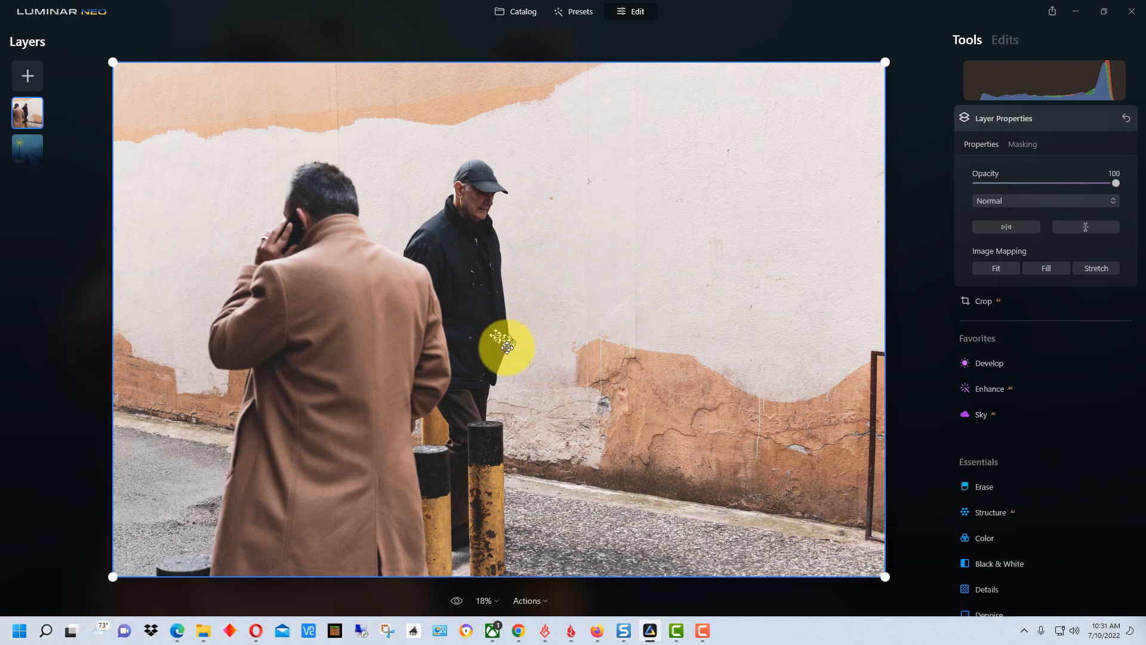
{"action": "left_click_drag", "start_coordinate": [506, 347], "coordinate": [495, 214]}
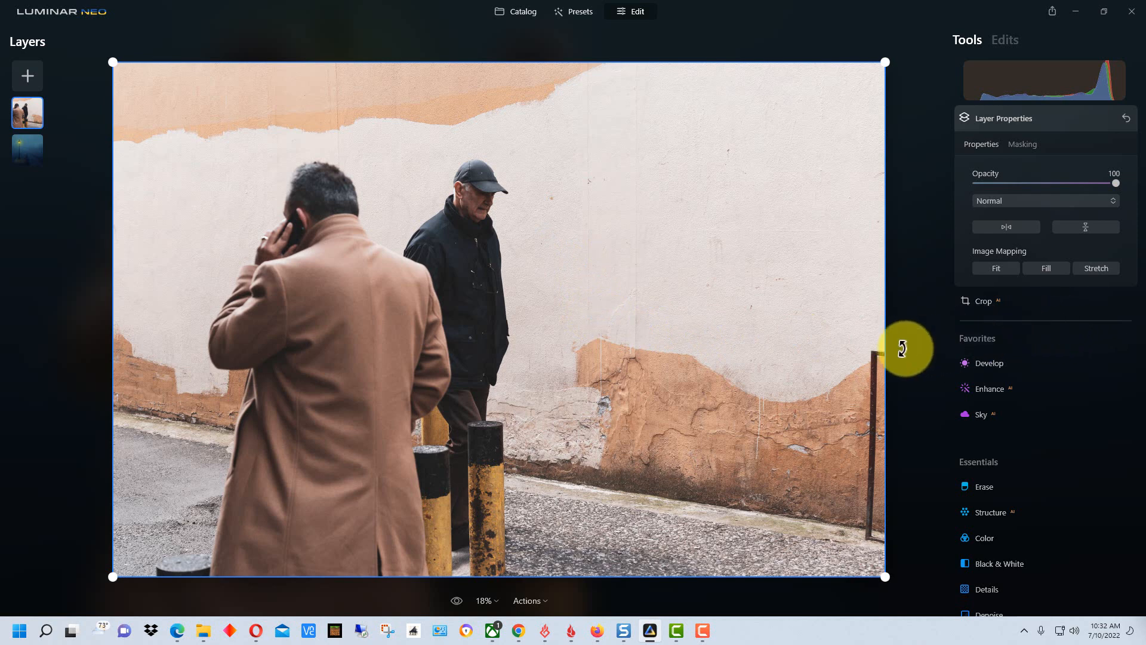
{"action": "mouse_move", "coordinate": [220, 324]}
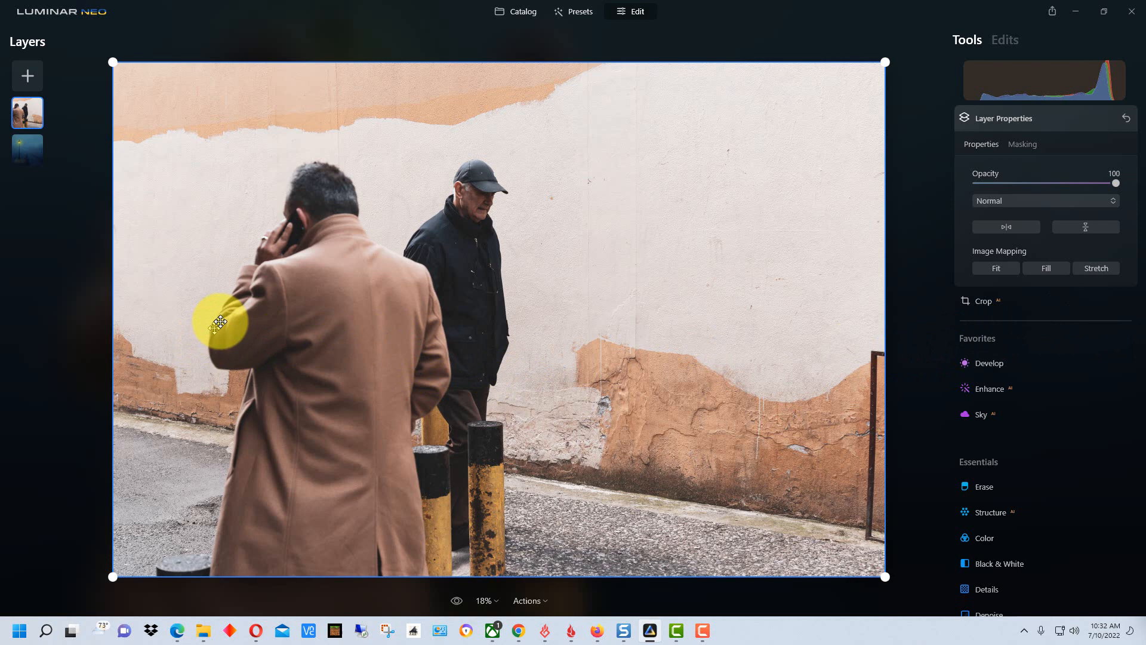
{"action": "left_click_drag", "start_coordinate": [220, 324], "coordinate": [355, 335]}
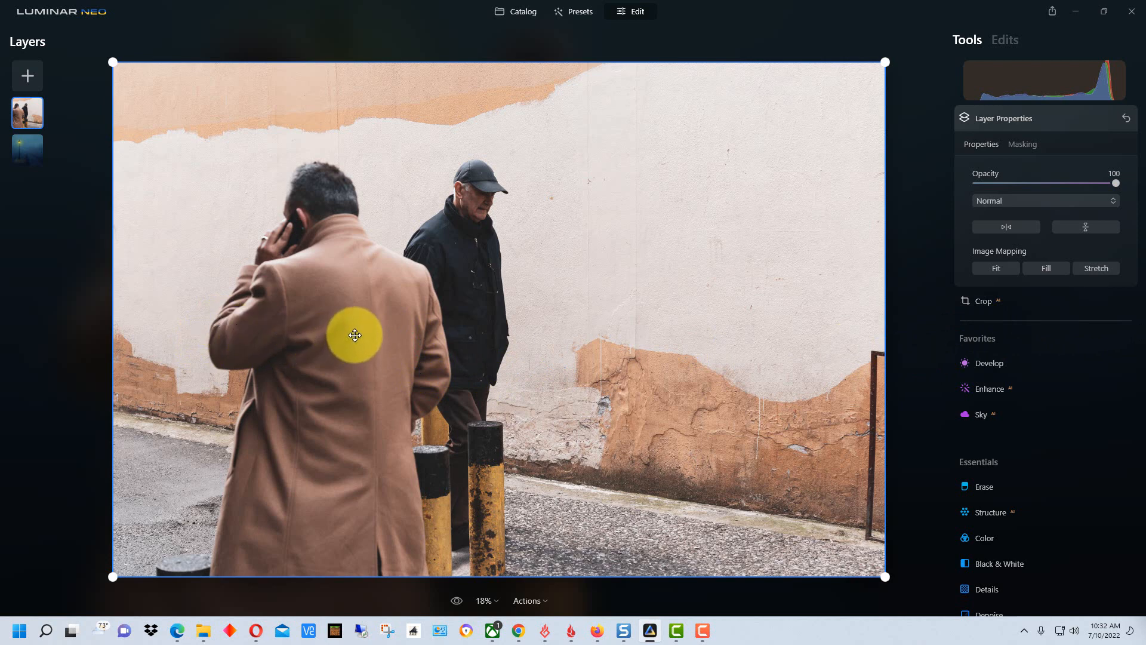
{"action": "left_click_drag", "start_coordinate": [355, 334], "coordinate": [292, 331]}
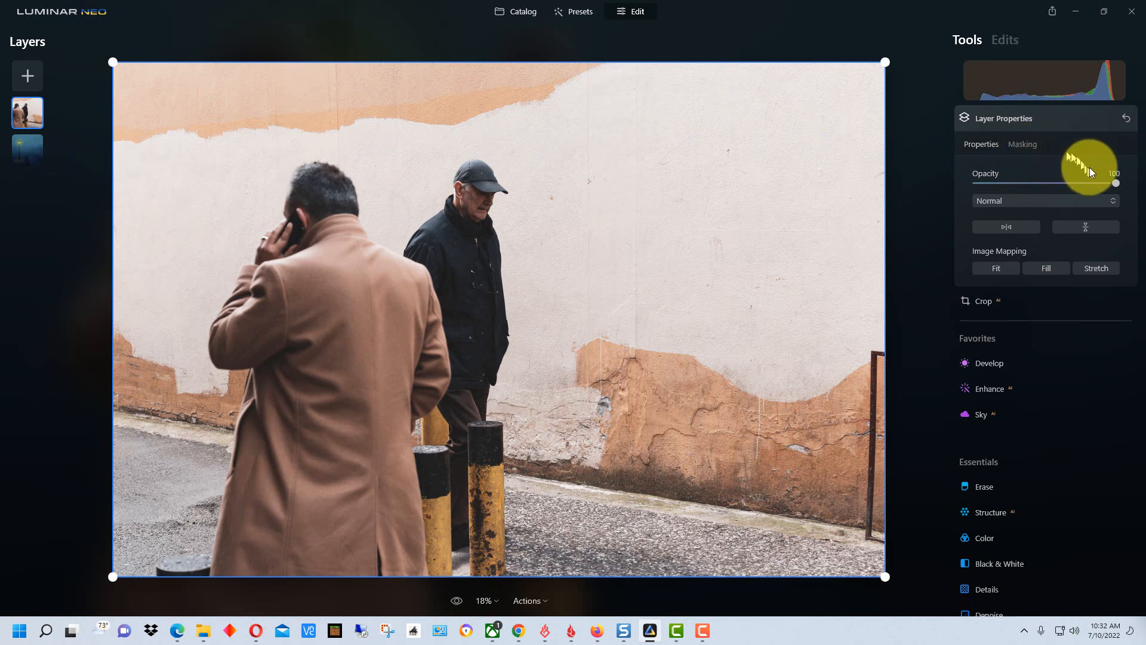
Run Portrait Background removal from Masking on the two-men layer
{"action": "left_click", "coordinate": [1022, 144]}
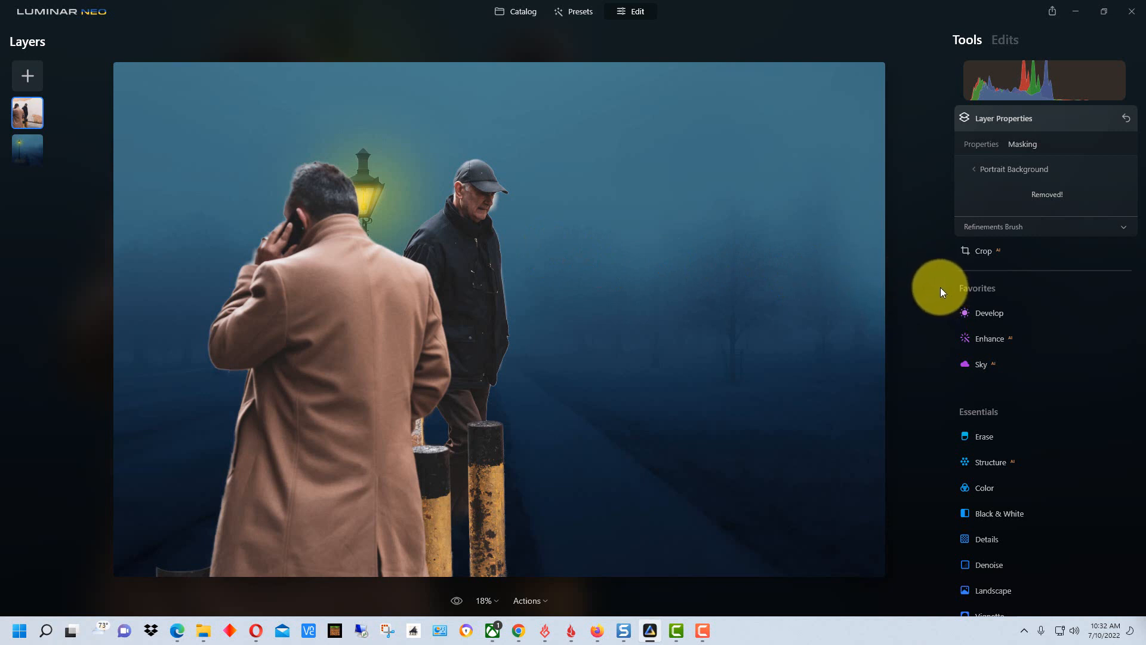
{"action": "mouse_move", "coordinate": [924, 288]}
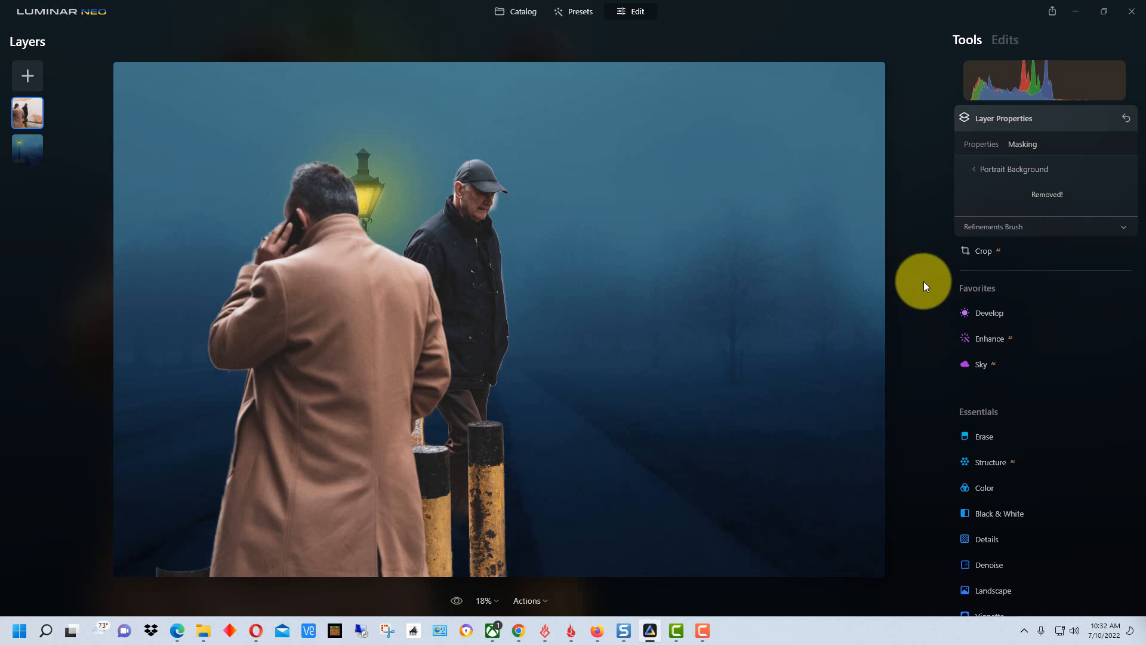
{"action": "mouse_move", "coordinate": [925, 288]}
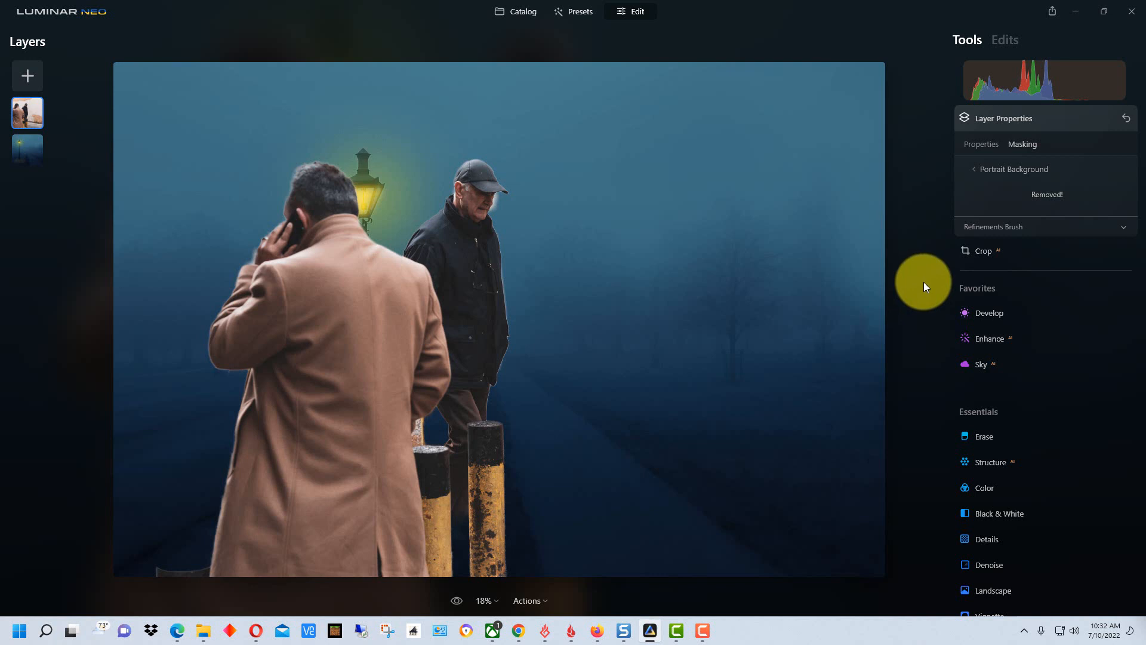
{"action": "mouse_move", "coordinate": [926, 292]}
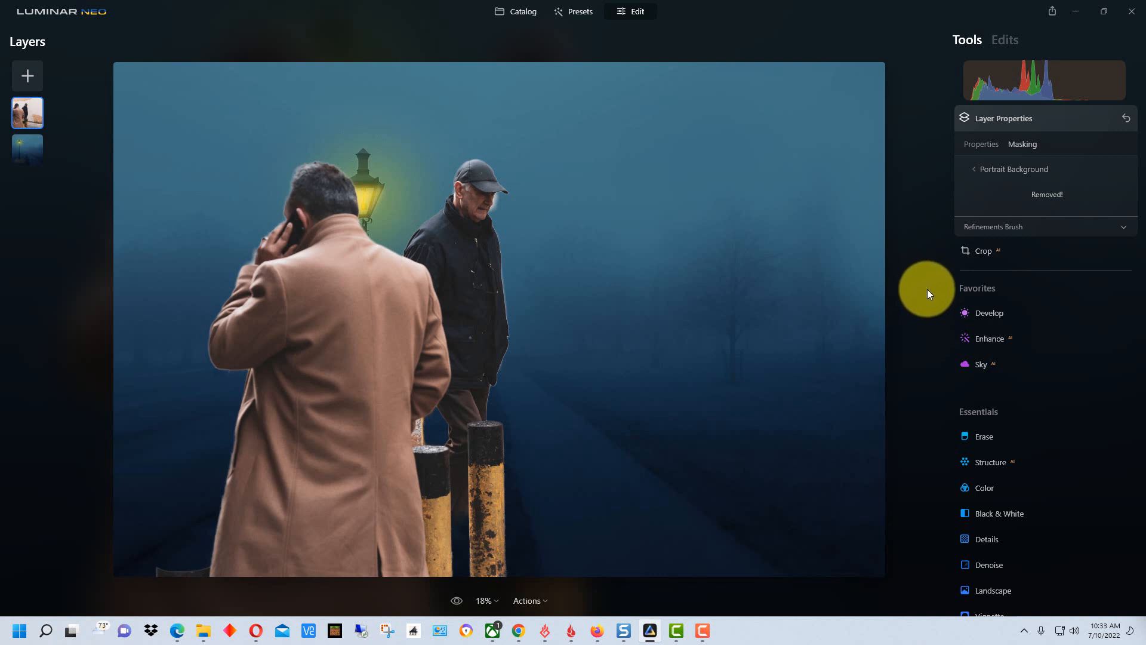
{"action": "mouse_move", "coordinate": [815, 265]}
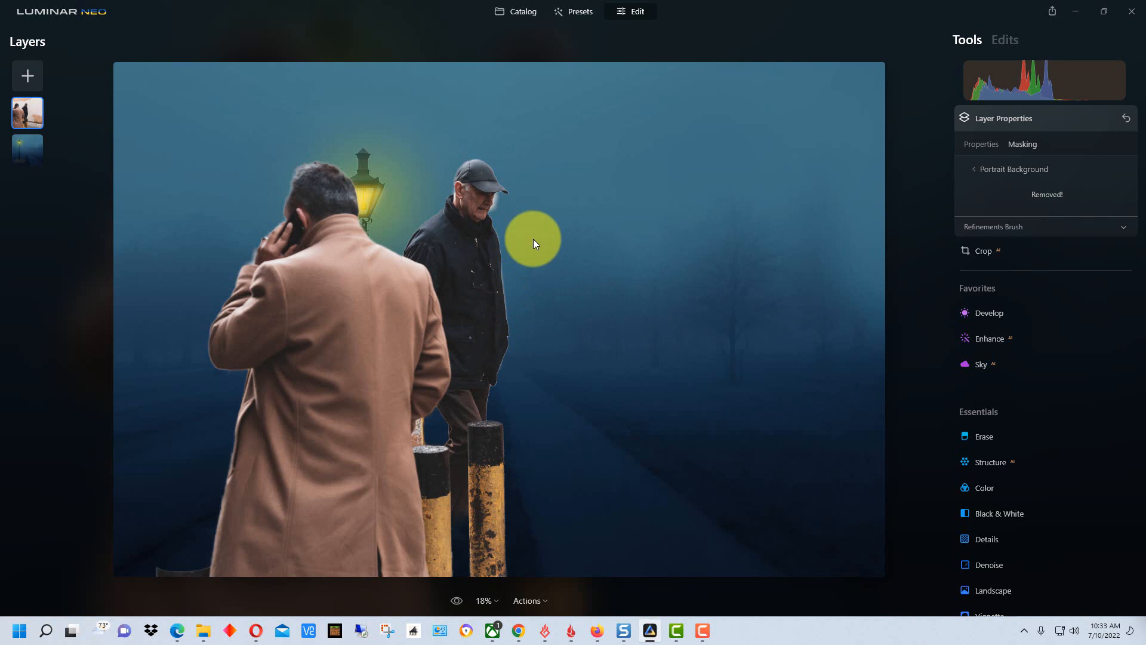
{"action": "mouse_move", "coordinate": [540, 240]}
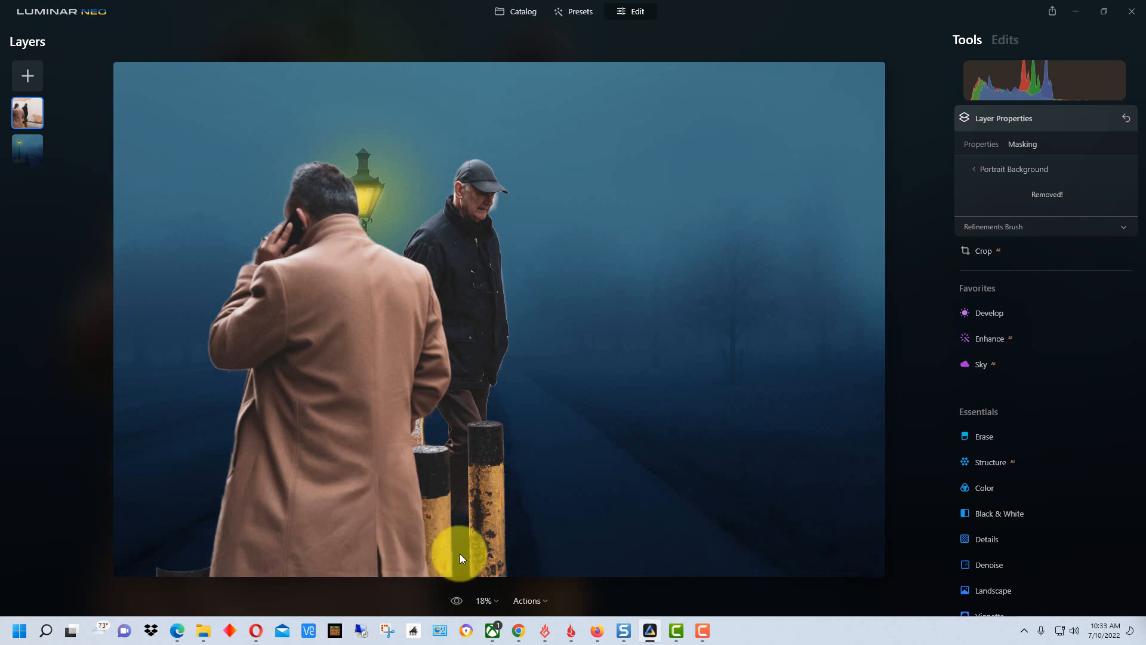
{"action": "mouse_move", "coordinate": [487, 548]}
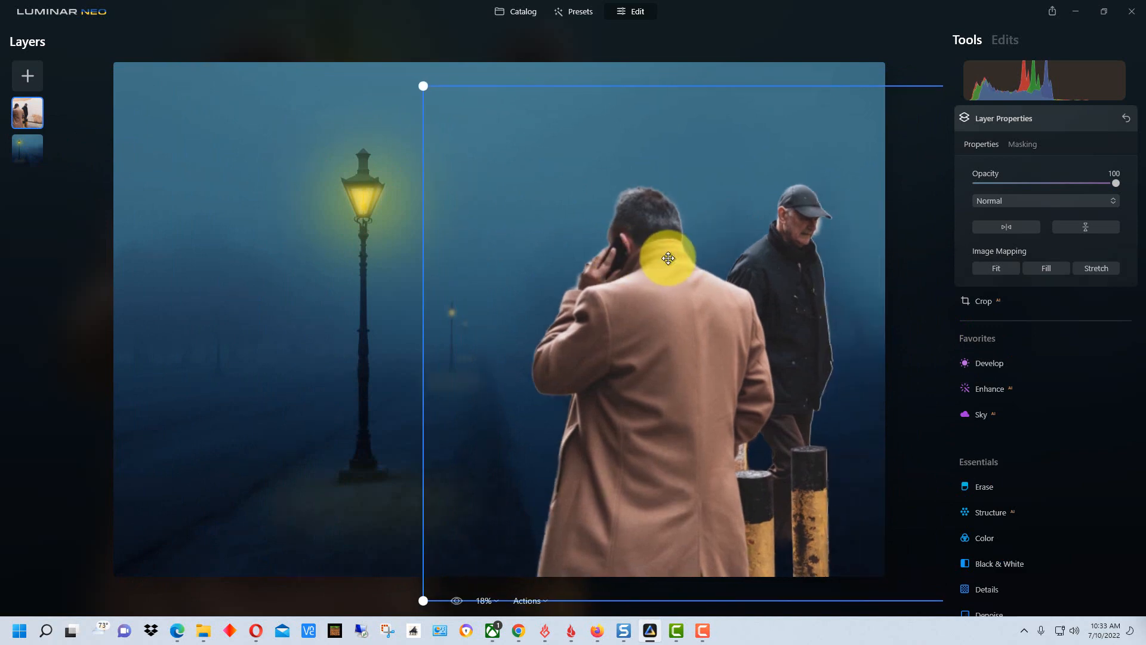
Shrink the men layer and move it to the path at the lower right of the lamppost
{"action": "left_click_drag", "start_coordinate": [668, 258], "coordinate": [685, 272]}
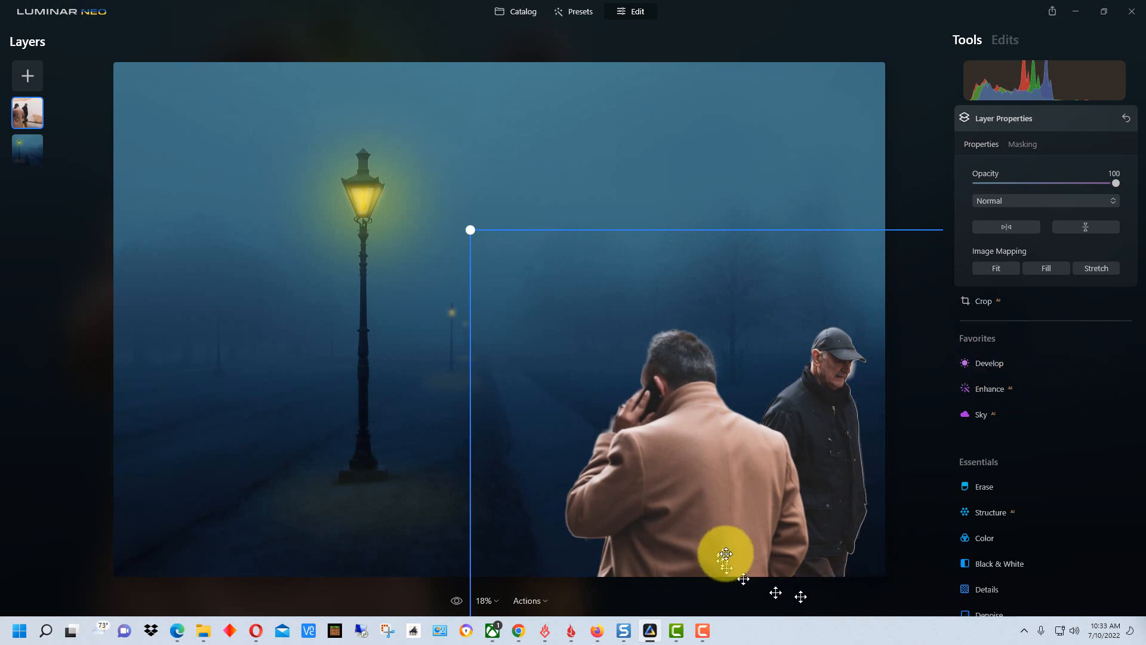
{"action": "left_click_drag", "start_coordinate": [727, 557], "coordinate": [768, 486]}
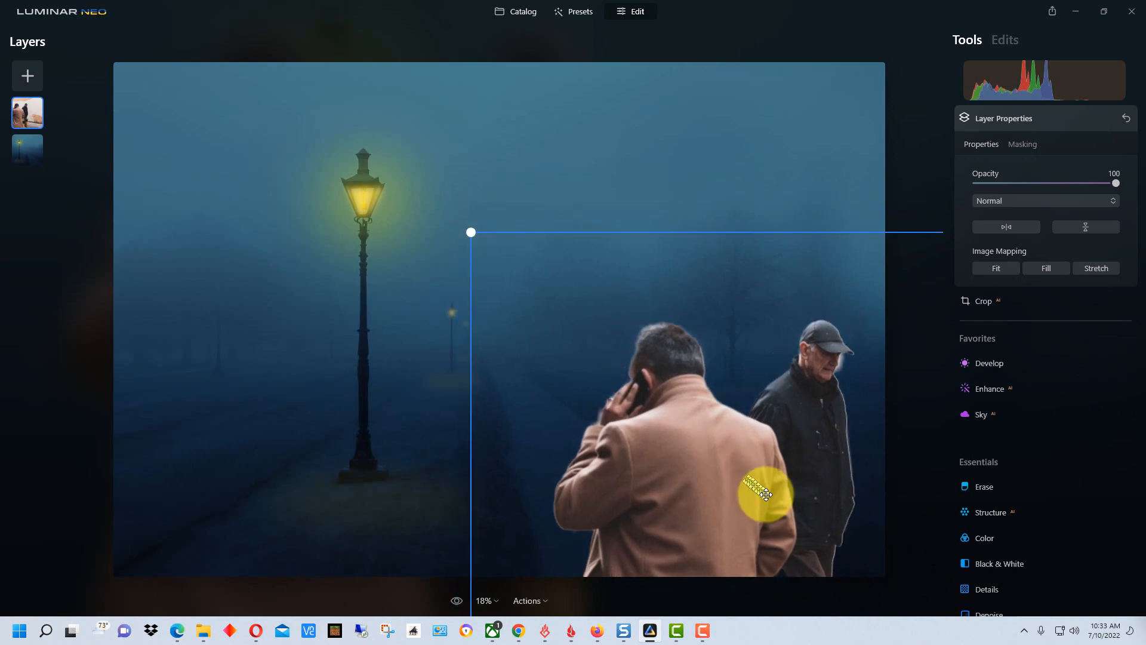
{"action": "left_click_drag", "start_coordinate": [765, 493], "coordinate": [754, 483]}
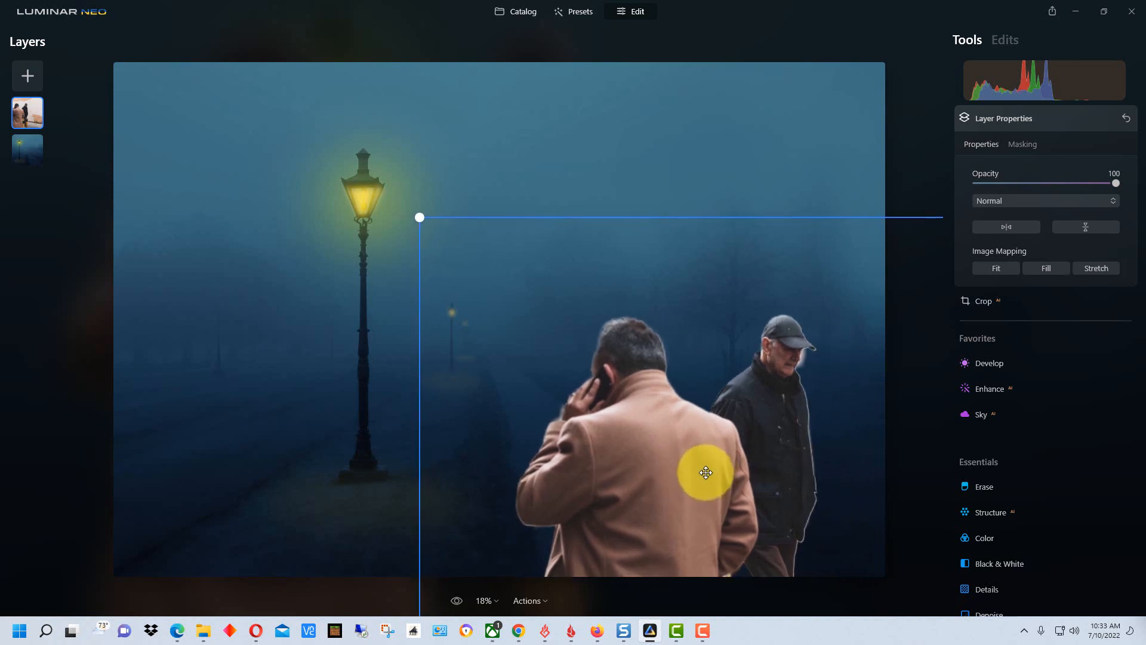
{"action": "mouse_move", "coordinate": [1008, 39]}
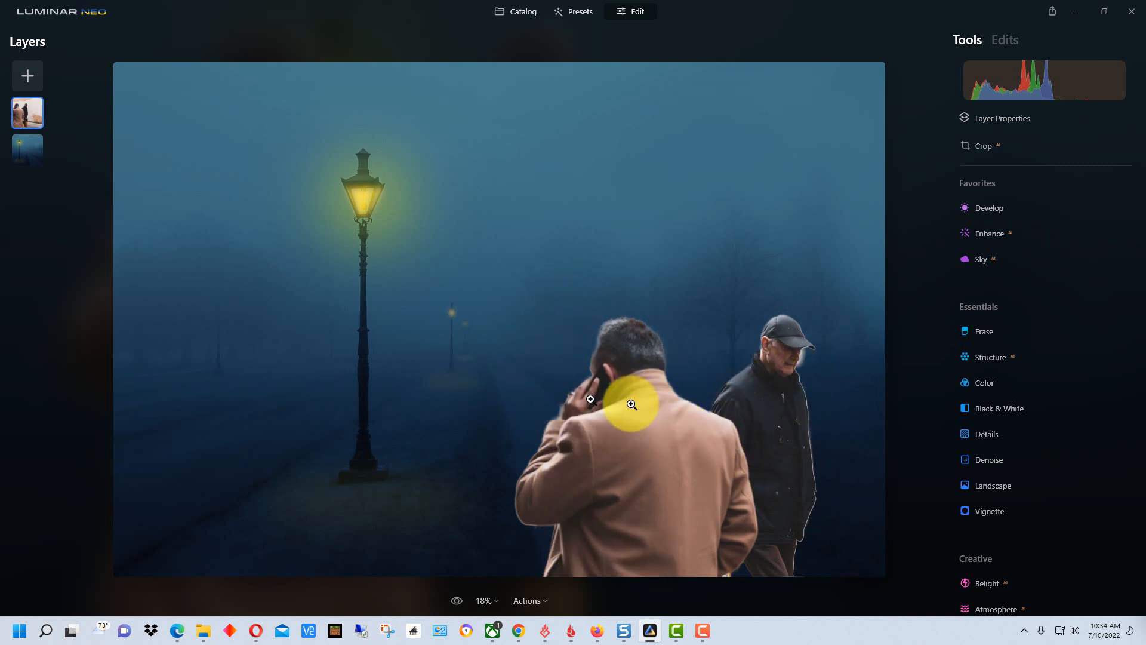
{"action": "mouse_move", "coordinate": [692, 474]}
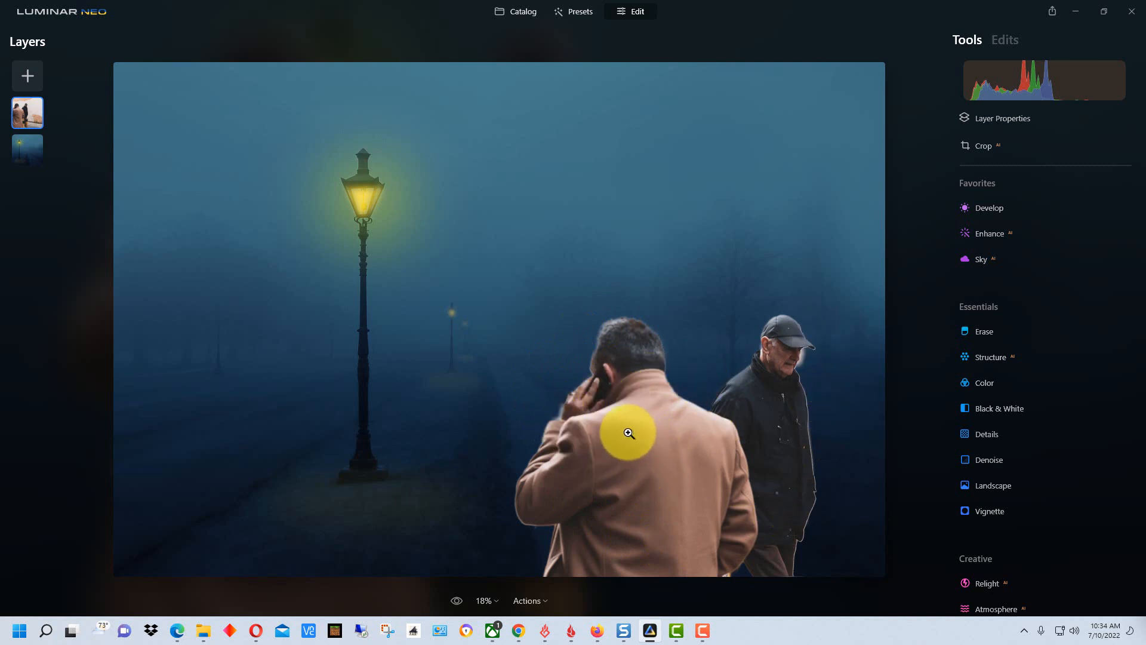
{"action": "mouse_move", "coordinate": [368, 278]}
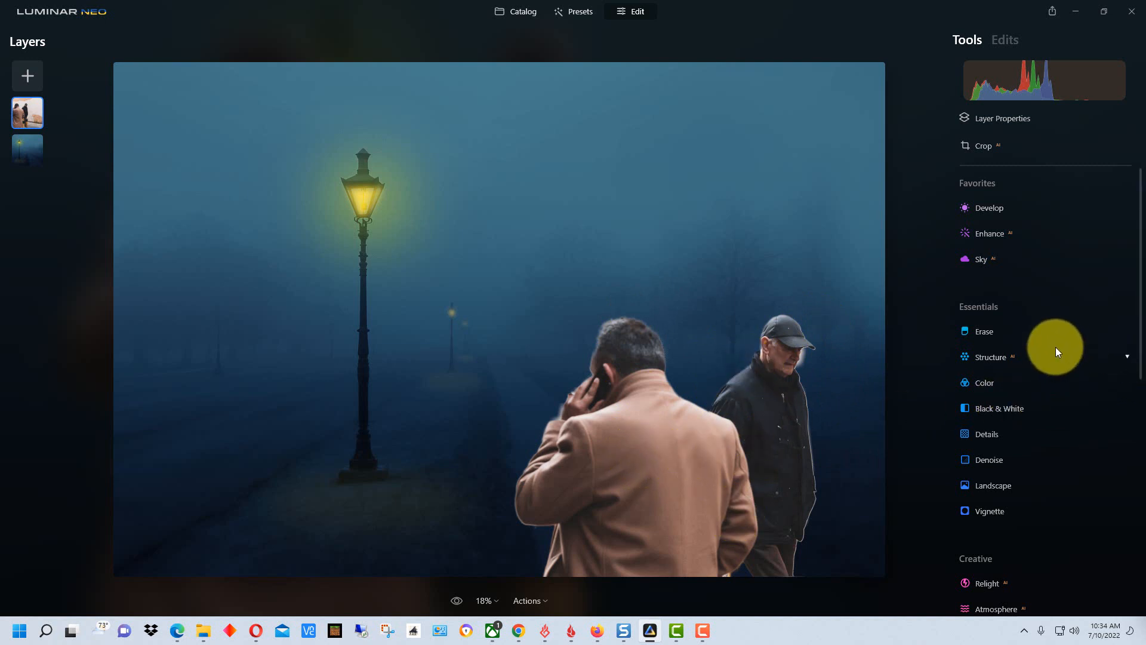
{"action": "left_click", "coordinate": [28, 131]}
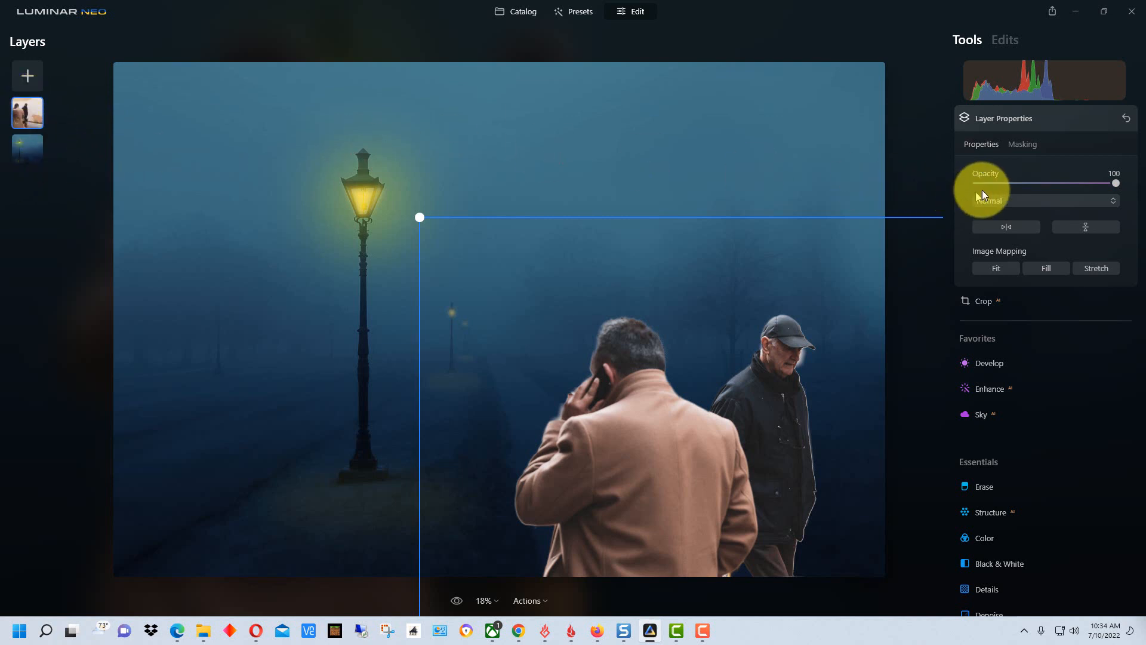
In Develop, pull the men's Exposure down to about -4.74, near silhouette
{"action": "left_click", "coordinate": [990, 363]}
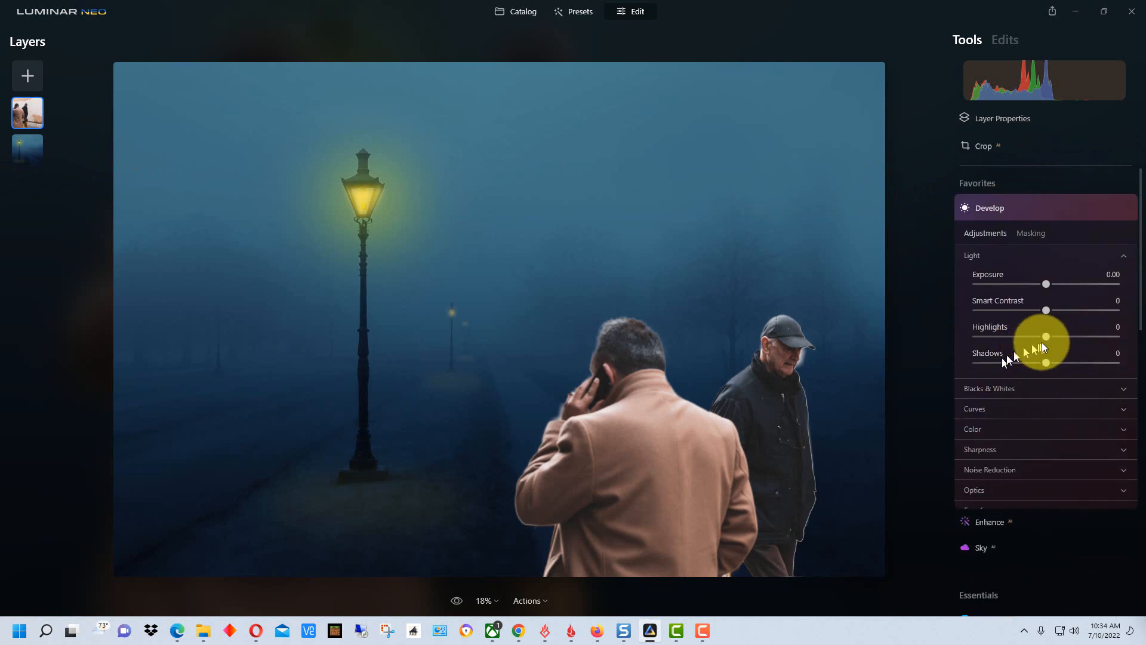
{"action": "left_click_drag", "start_coordinate": [1045, 284], "coordinate": [1016, 285]}
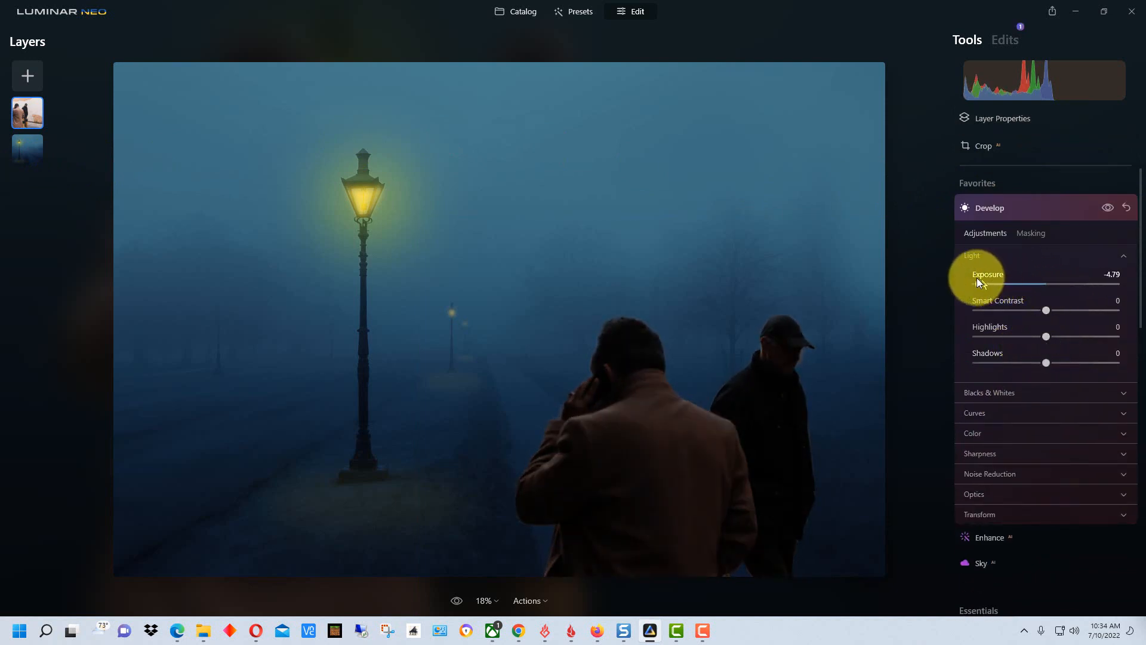
{"action": "left_click_drag", "start_coordinate": [979, 283], "coordinate": [968, 283]}
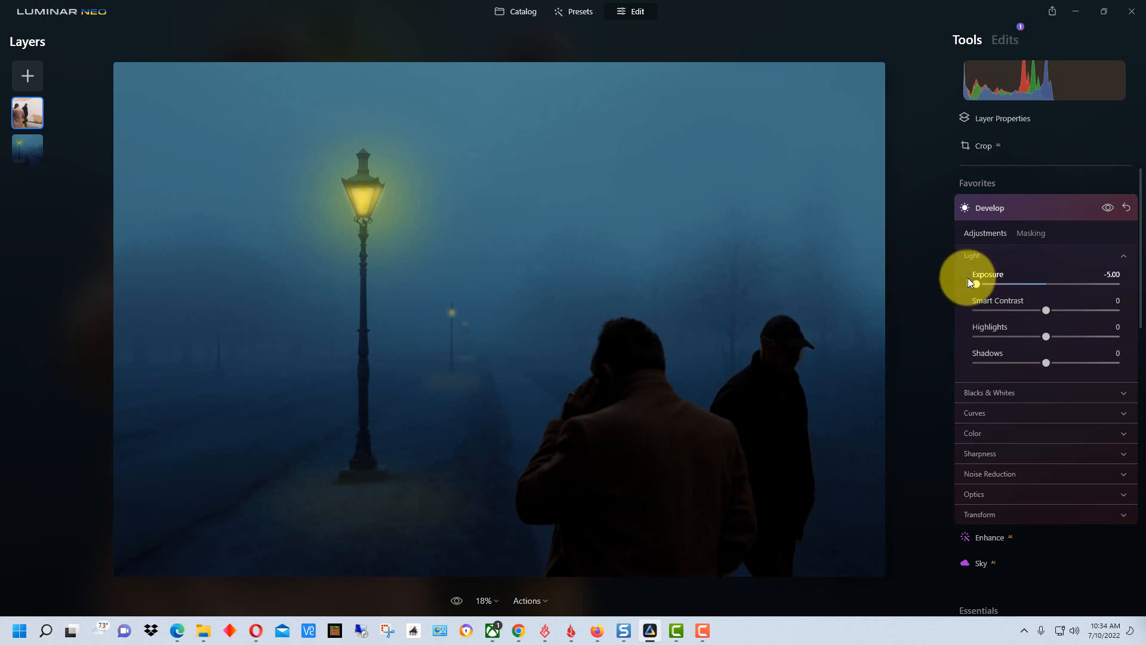
{"action": "left_click_drag", "start_coordinate": [979, 284], "coordinate": [995, 284]}
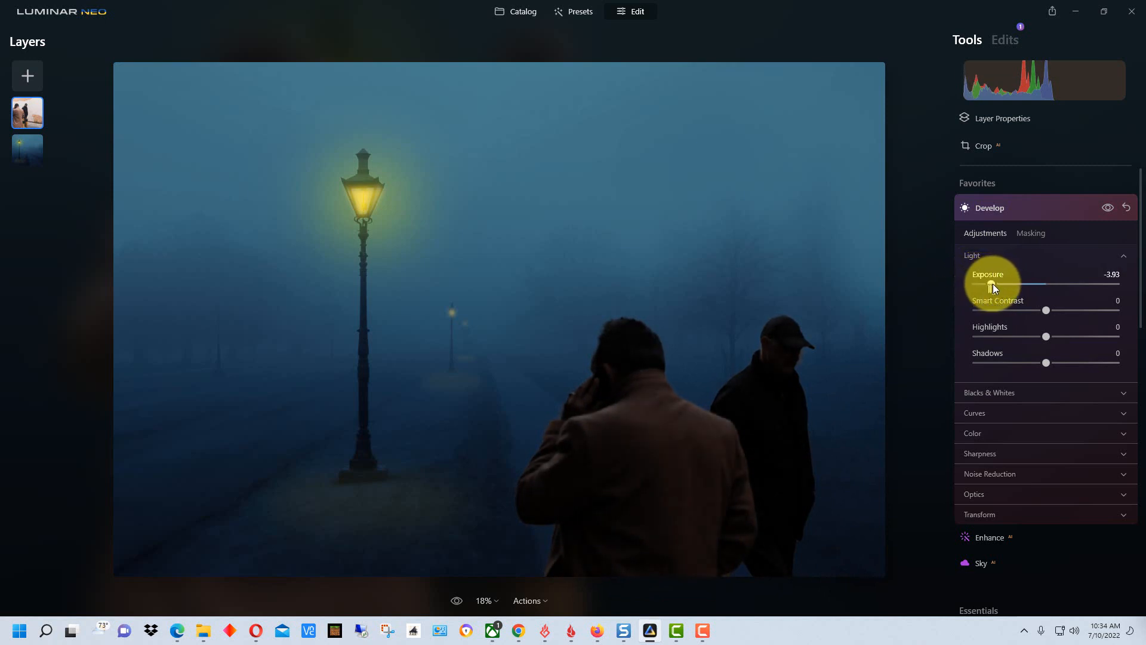
{"action": "left_click_drag", "start_coordinate": [992, 286], "coordinate": [1047, 285]}
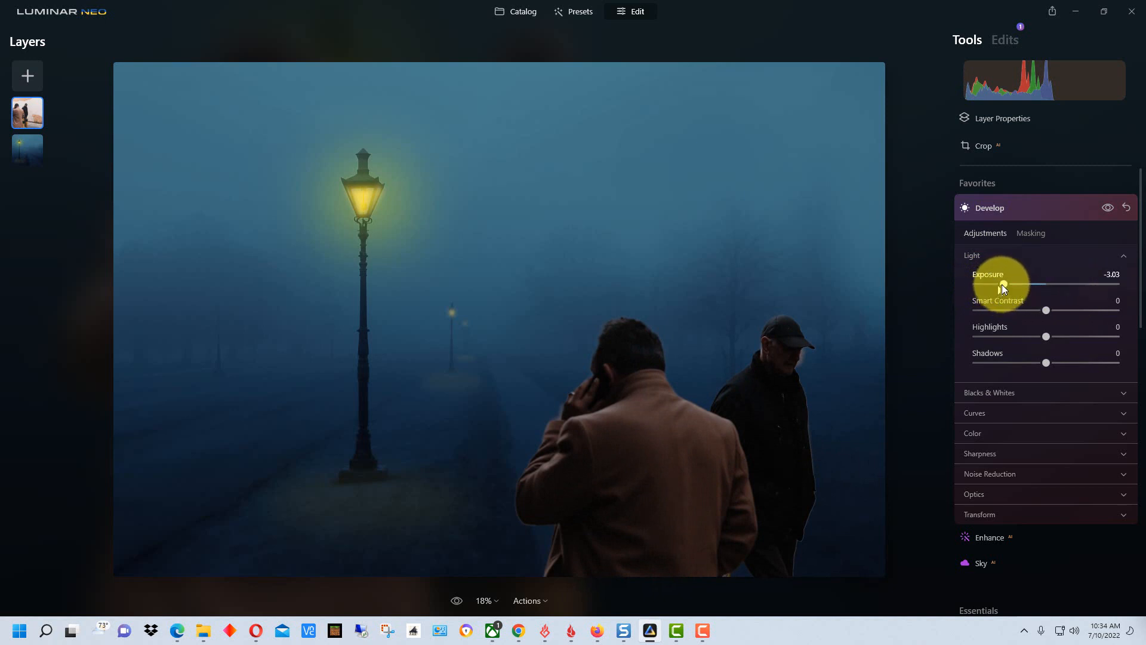
{"action": "left_click_drag", "start_coordinate": [1002, 285], "coordinate": [976, 286]}
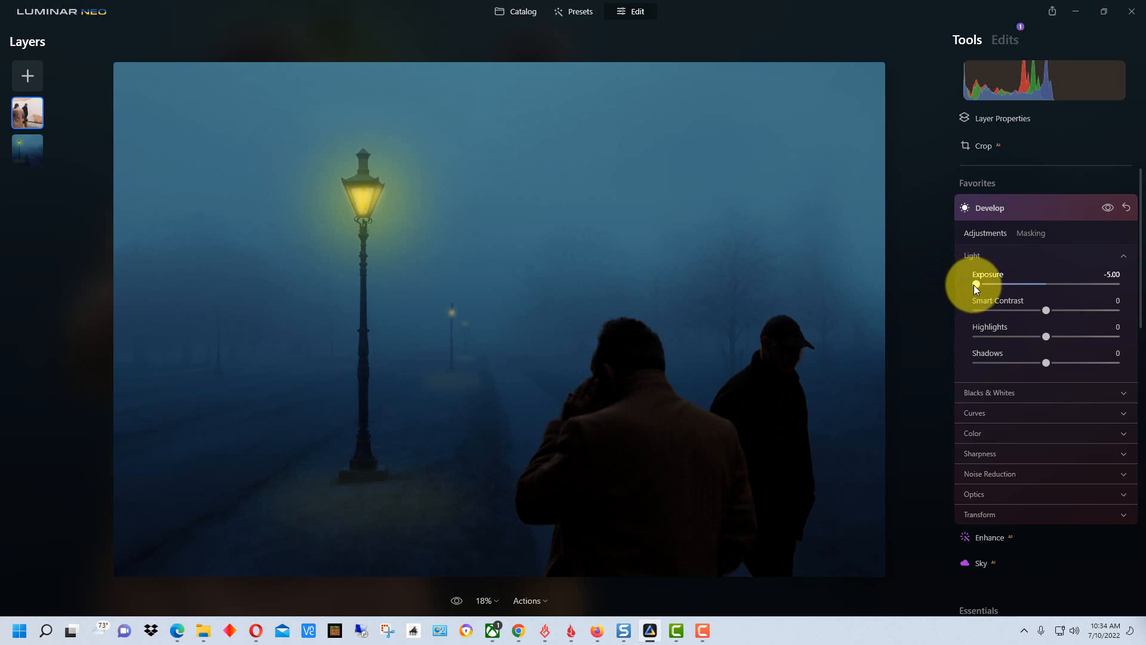
{"action": "left_click_drag", "start_coordinate": [974, 284], "coordinate": [979, 284]}
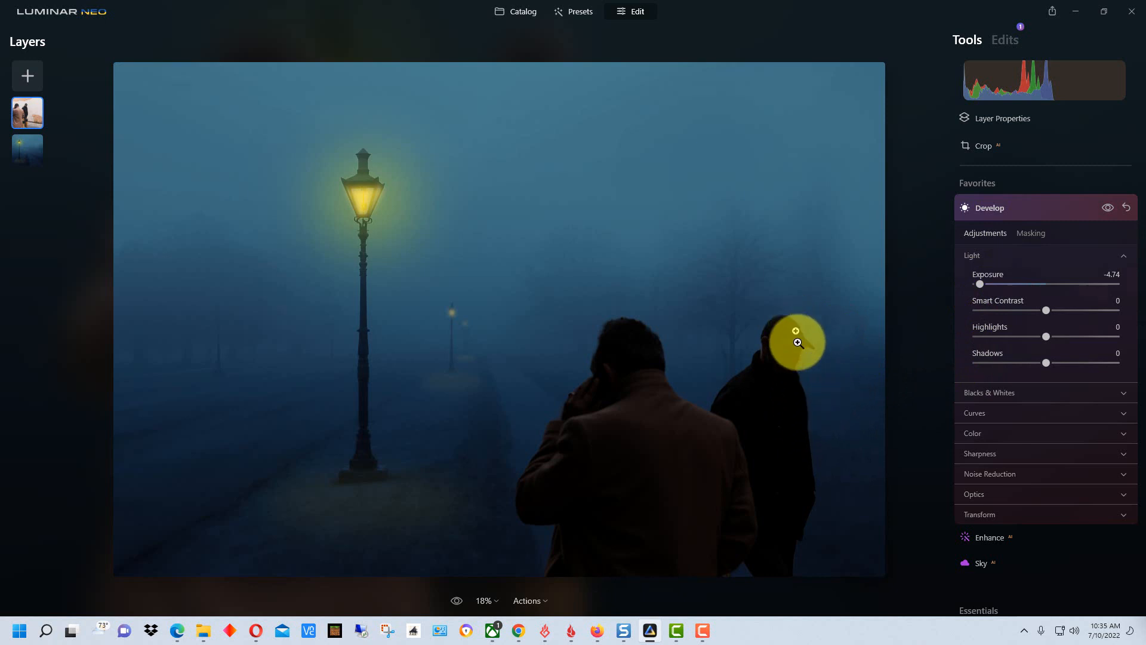
{"action": "mouse_move", "coordinate": [810, 384]}
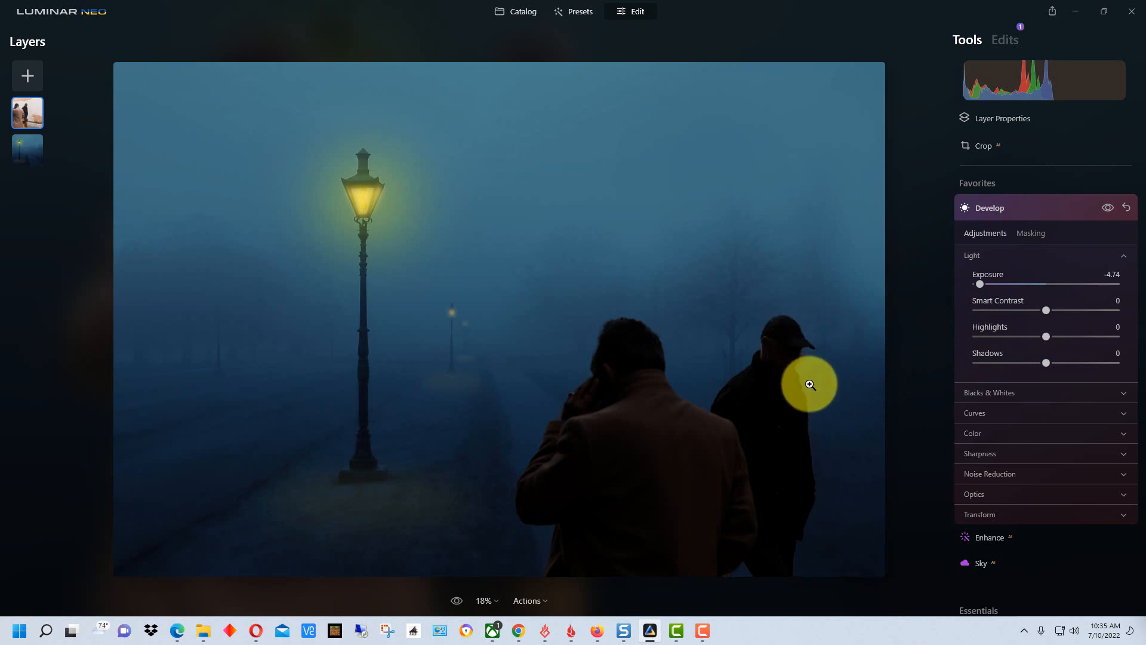
{"action": "mouse_move", "coordinate": [838, 372]}
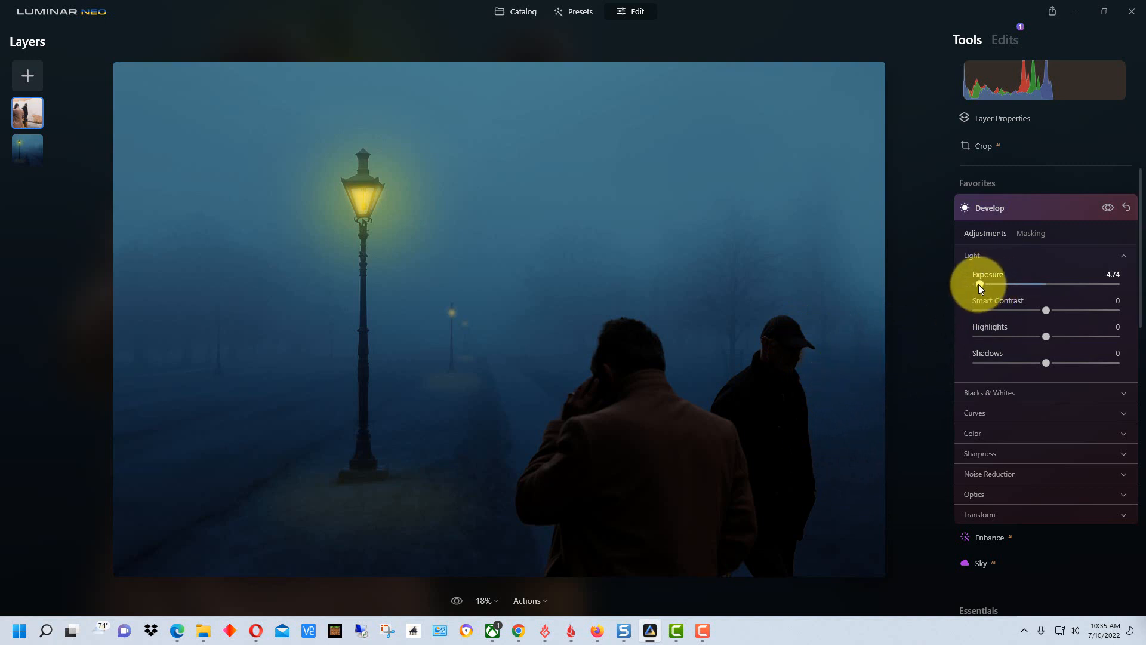
Raise the men's Exposure back to around -2.56, then ease it slightly darker
{"action": "left_click_drag", "start_coordinate": [979, 285], "coordinate": [1009, 285]}
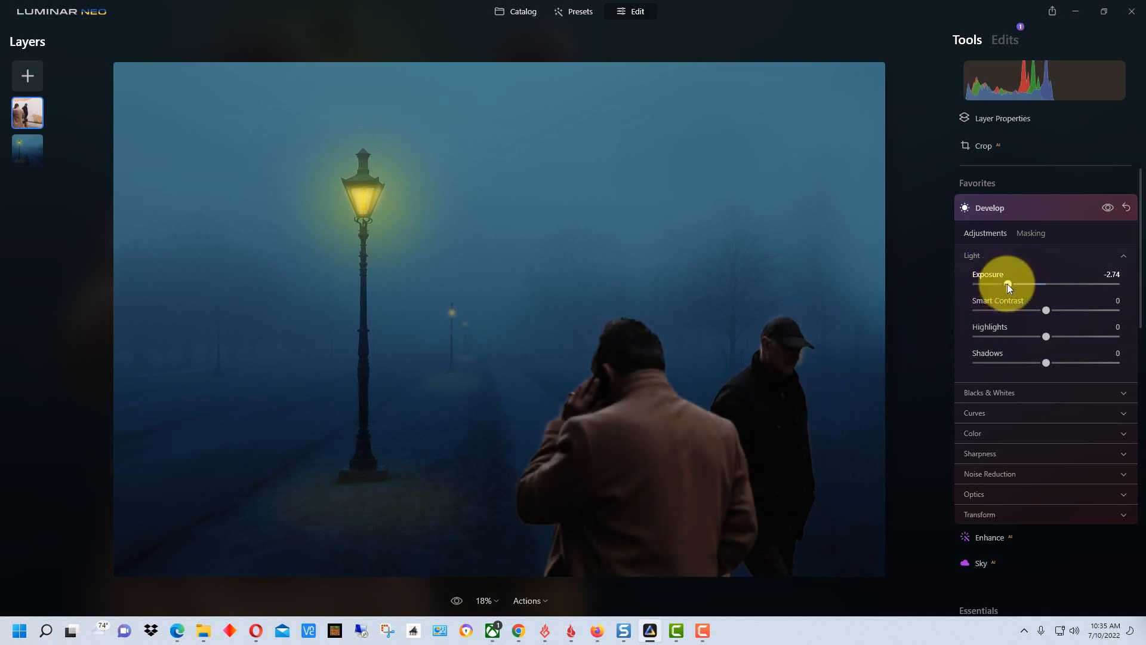
{"action": "left_click_drag", "start_coordinate": [1008, 285], "coordinate": [1015, 285]}
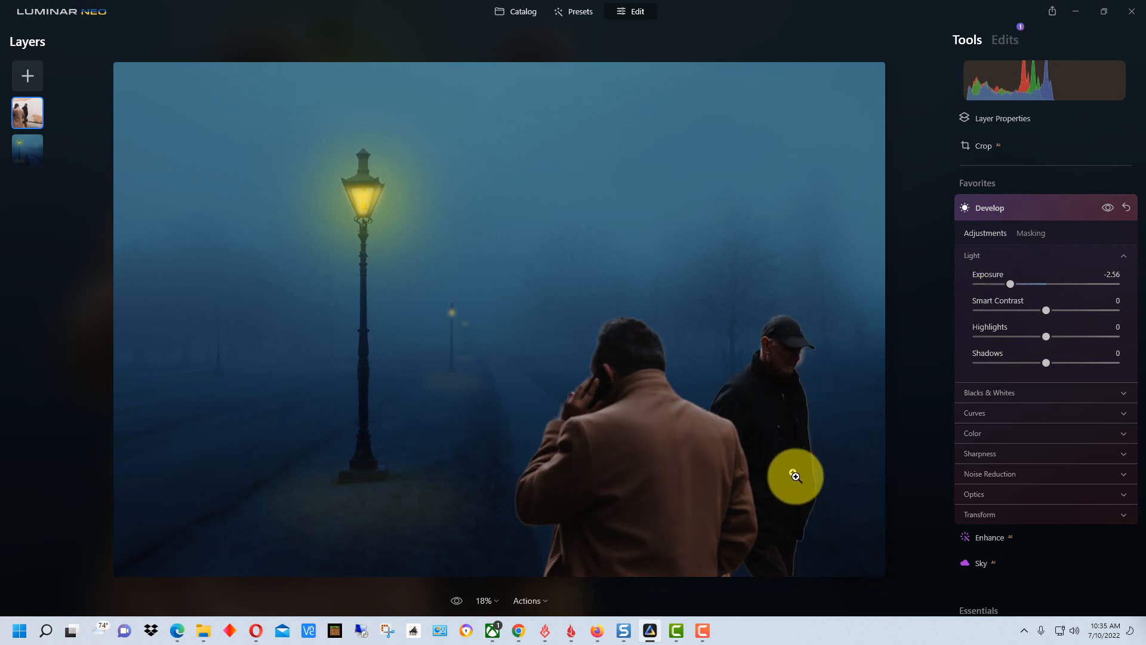
{"action": "mouse_move", "coordinate": [830, 354]}
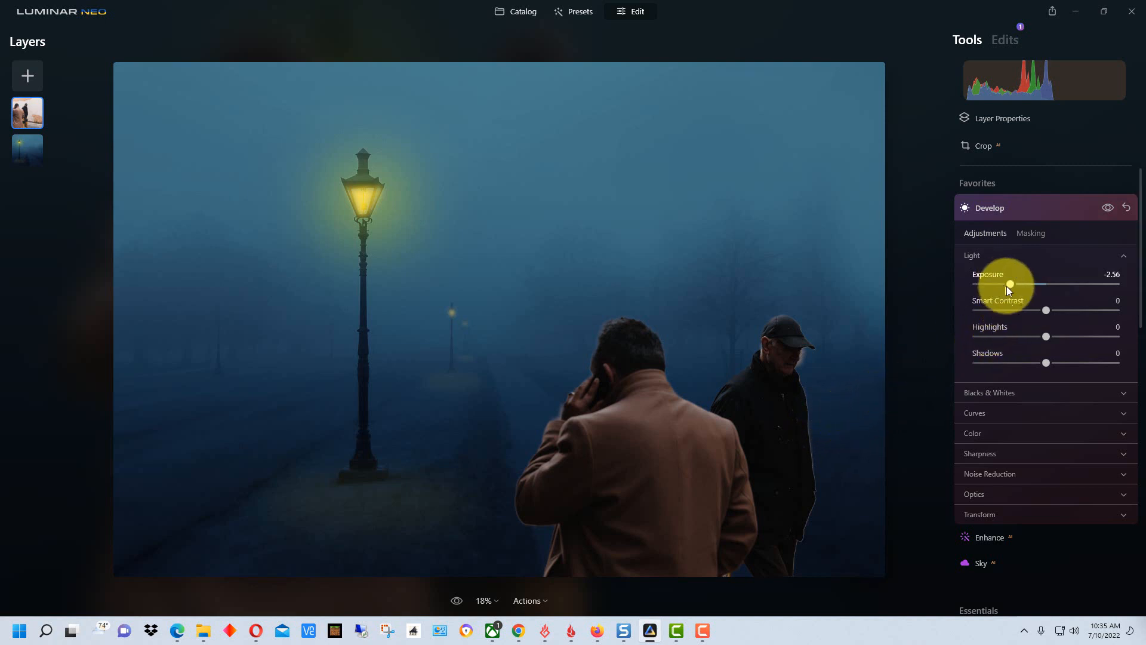
{"action": "left_click_drag", "start_coordinate": [1010, 284], "coordinate": [995, 284]}
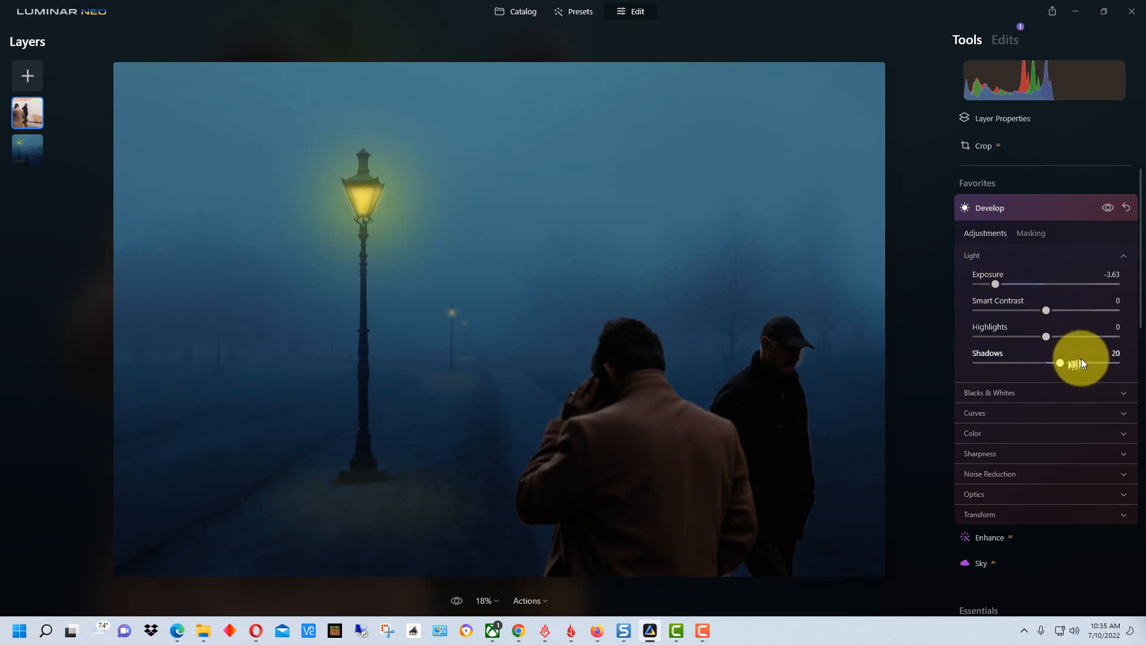
Lift the Shadows on the men layer all the way to 100
{"action": "left_click_drag", "start_coordinate": [1060, 363], "coordinate": [1089, 363]}
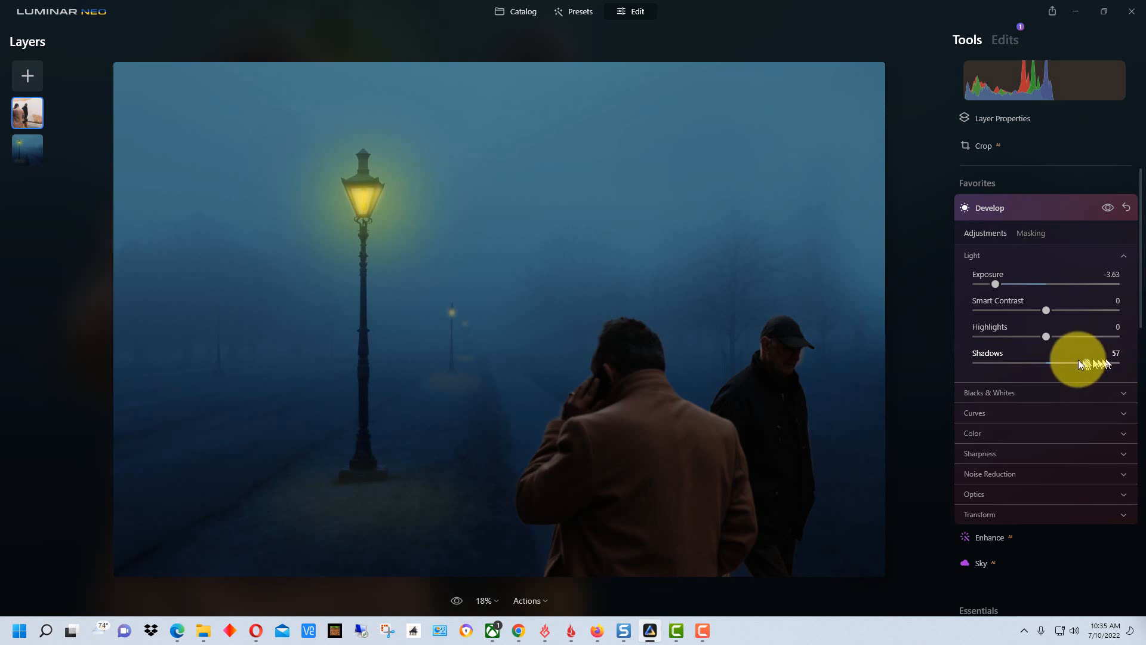
{"action": "left_click_drag", "start_coordinate": [1096, 363], "coordinate": [1046, 363]}
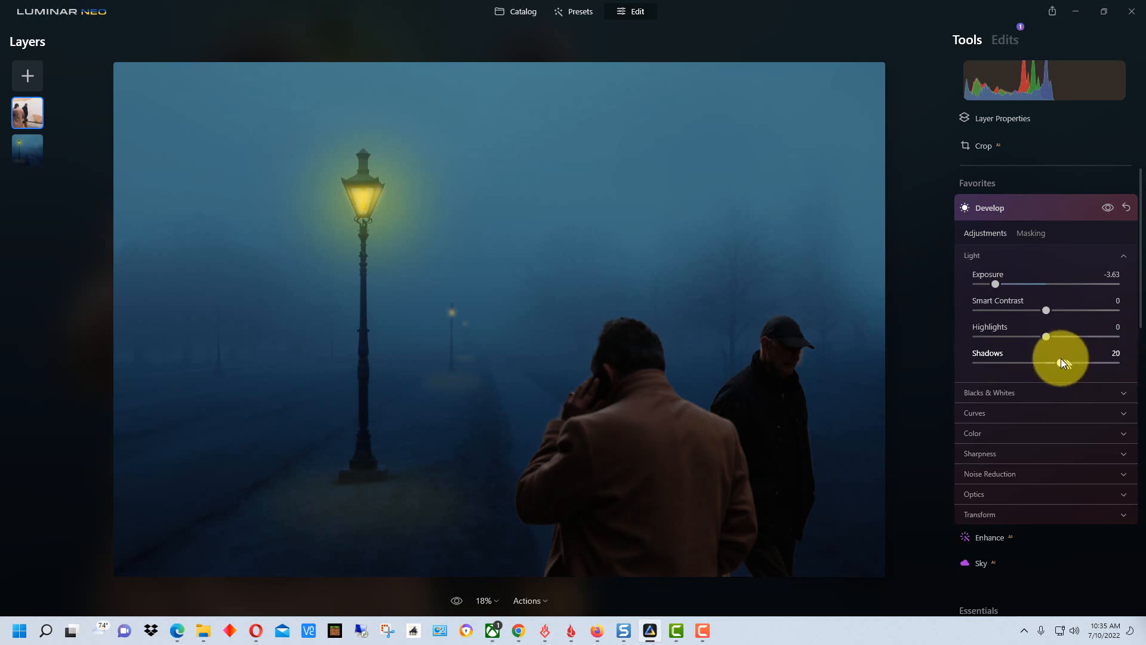
{"action": "left_click_drag", "start_coordinate": [1062, 363], "coordinate": [1078, 363]}
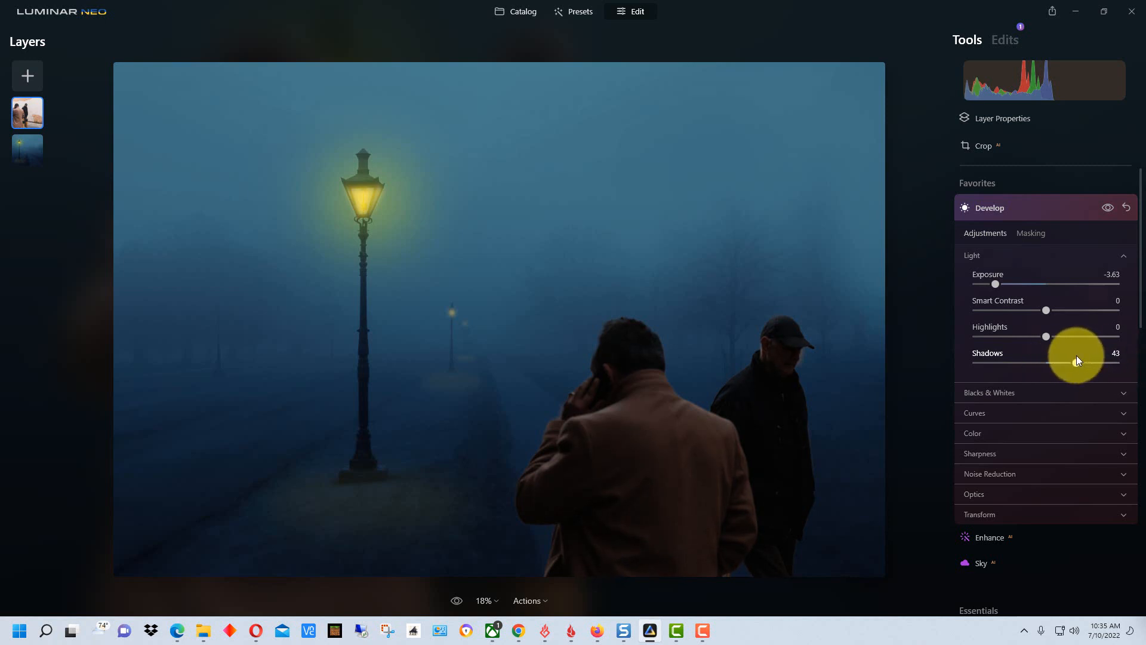
{"action": "left_click_drag", "start_coordinate": [1074, 363], "coordinate": [1080, 357]}
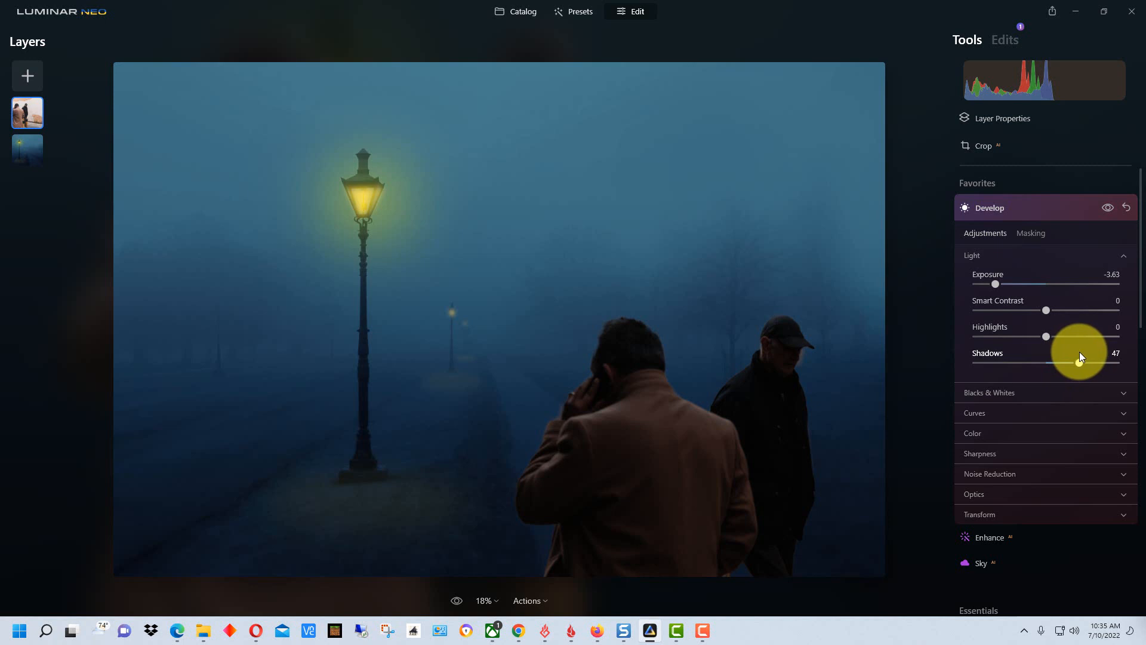
{"action": "left_click_drag", "start_coordinate": [1082, 357], "coordinate": [1046, 357]}
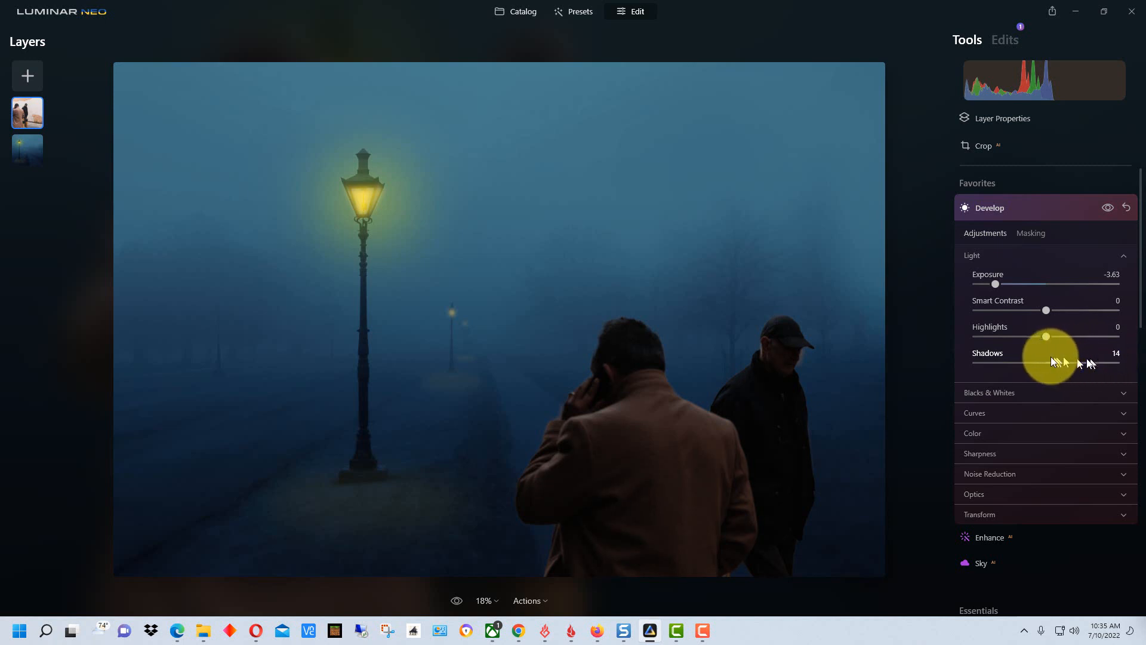
{"action": "left_click_drag", "start_coordinate": [1053, 363], "coordinate": [1089, 363]}
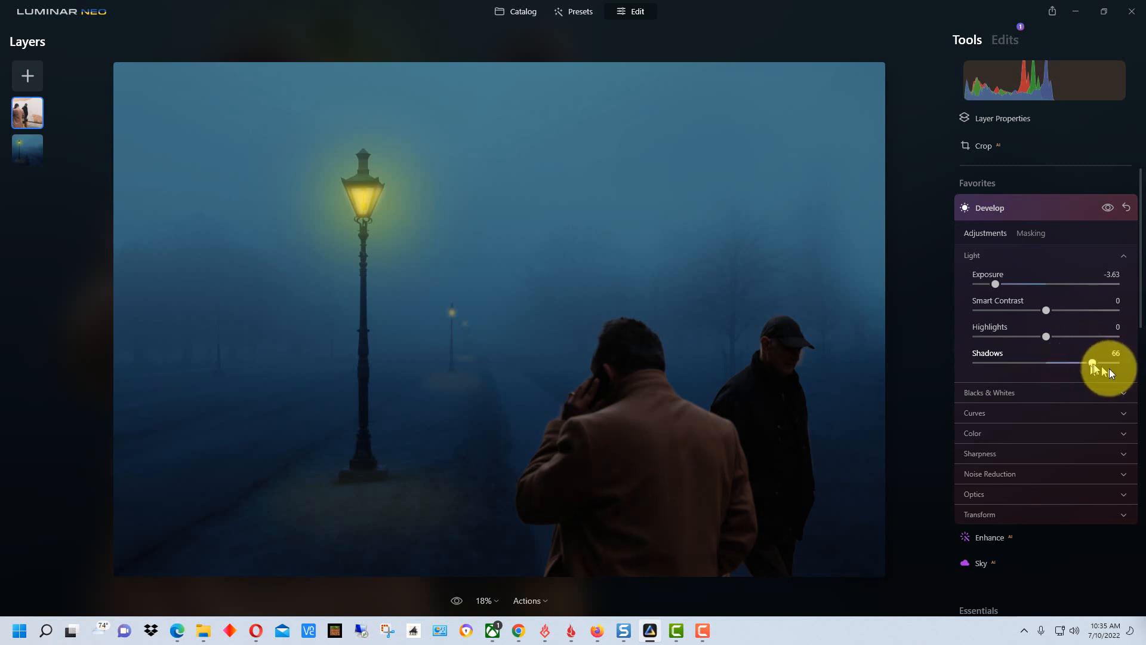
{"action": "left_click_drag", "start_coordinate": [1092, 364], "coordinate": [1115, 364]}
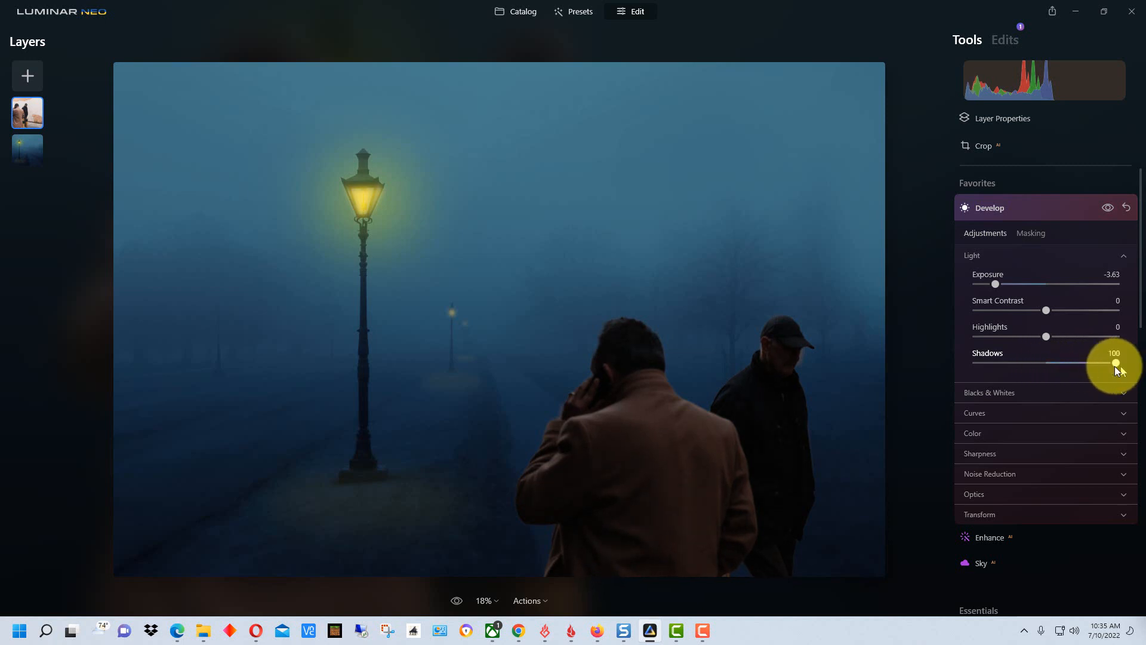
{"action": "mouse_move", "coordinate": [1042, 325]}
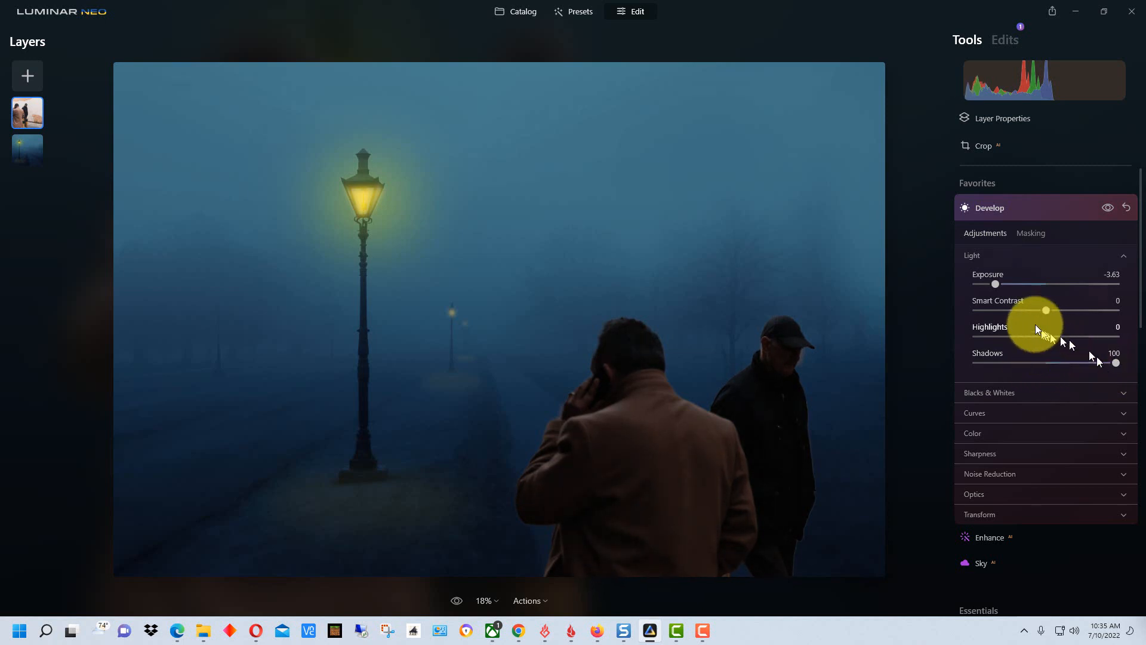
{"action": "mouse_move", "coordinate": [996, 286]}
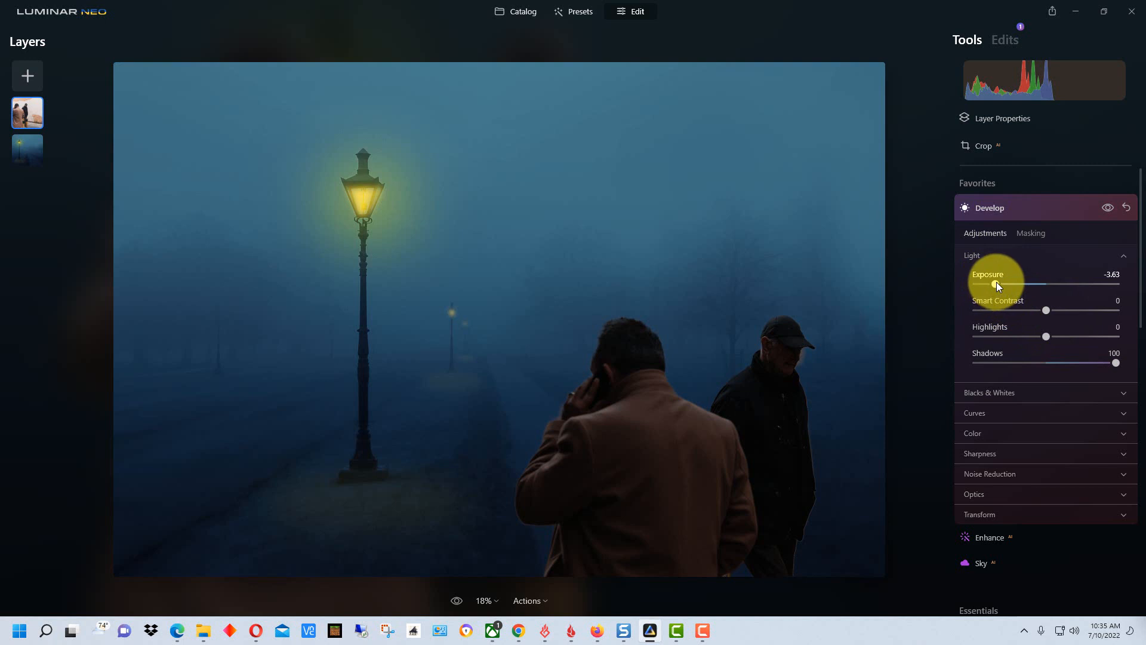
Cut Highlights to -98 and settle Exposure near -3.25 on the men
{"action": "left_click_drag", "start_coordinate": [995, 284], "coordinate": [1014, 284]}
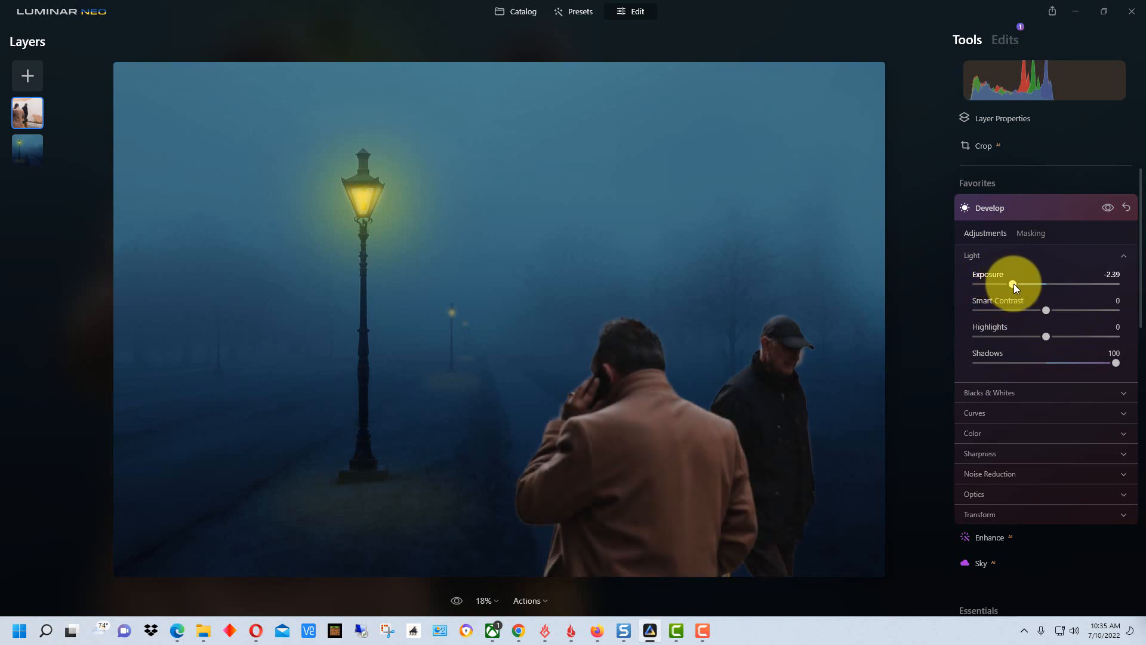
{"action": "left_click_drag", "start_coordinate": [1071, 337], "coordinate": [1027, 336]}
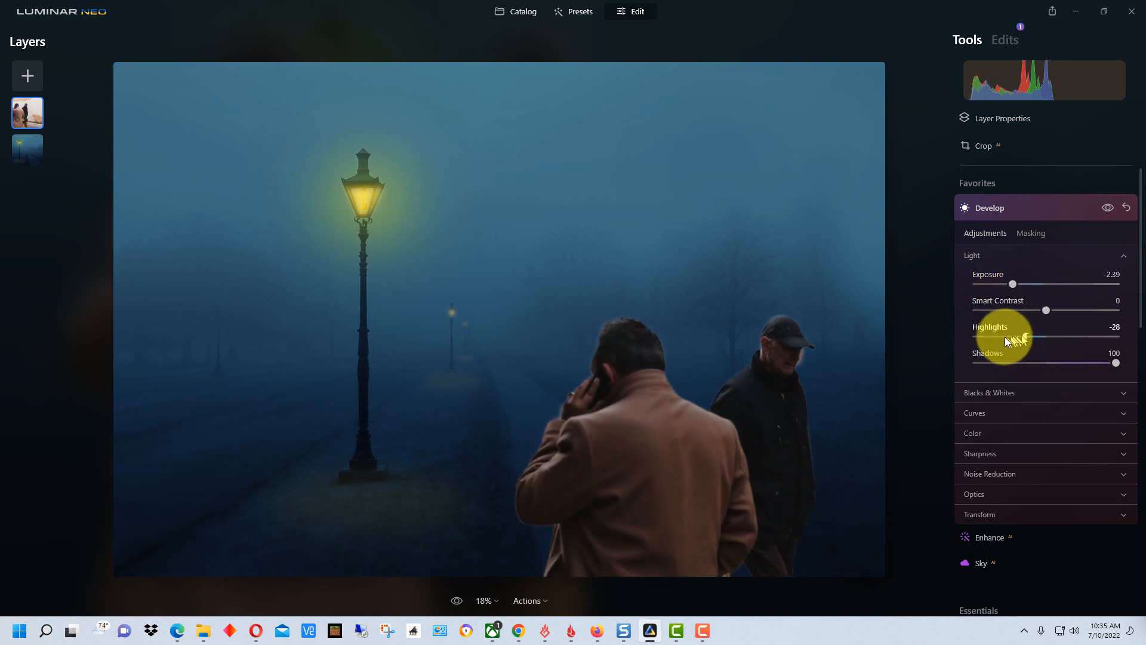
{"action": "left_click_drag", "start_coordinate": [1028, 337], "coordinate": [978, 337]}
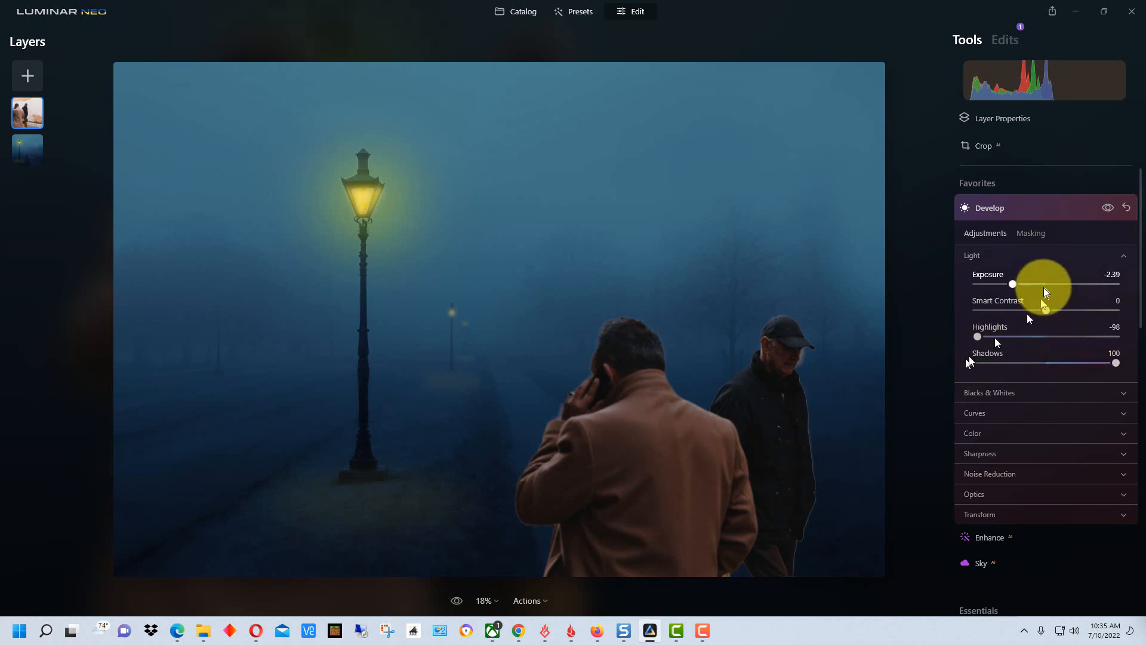
{"action": "left_click_drag", "start_coordinate": [1014, 285], "coordinate": [1008, 284]}
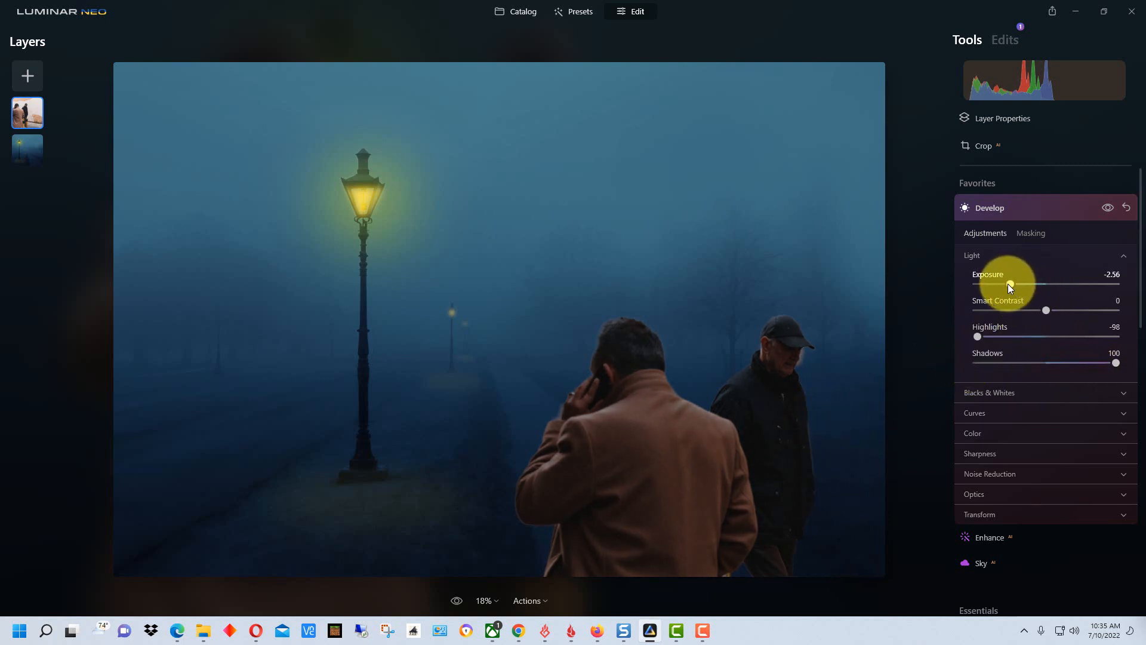
{"action": "left_click_drag", "start_coordinate": [1009, 284], "coordinate": [1001, 285]}
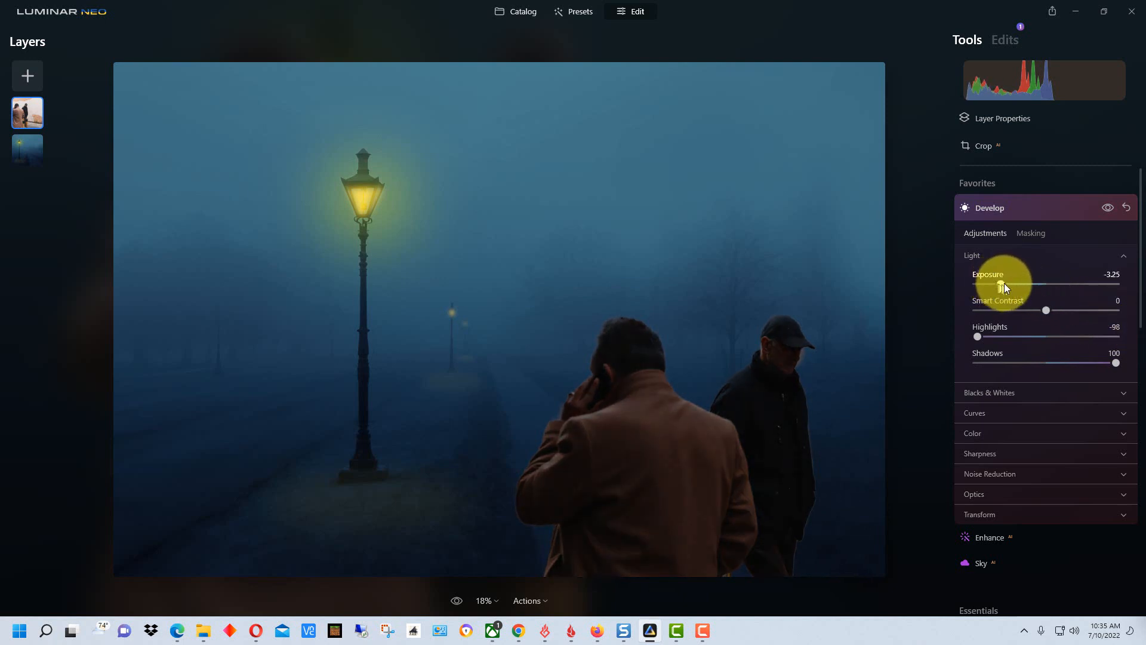
{"action": "left_click_drag", "start_coordinate": [1030, 287], "coordinate": [987, 287]}
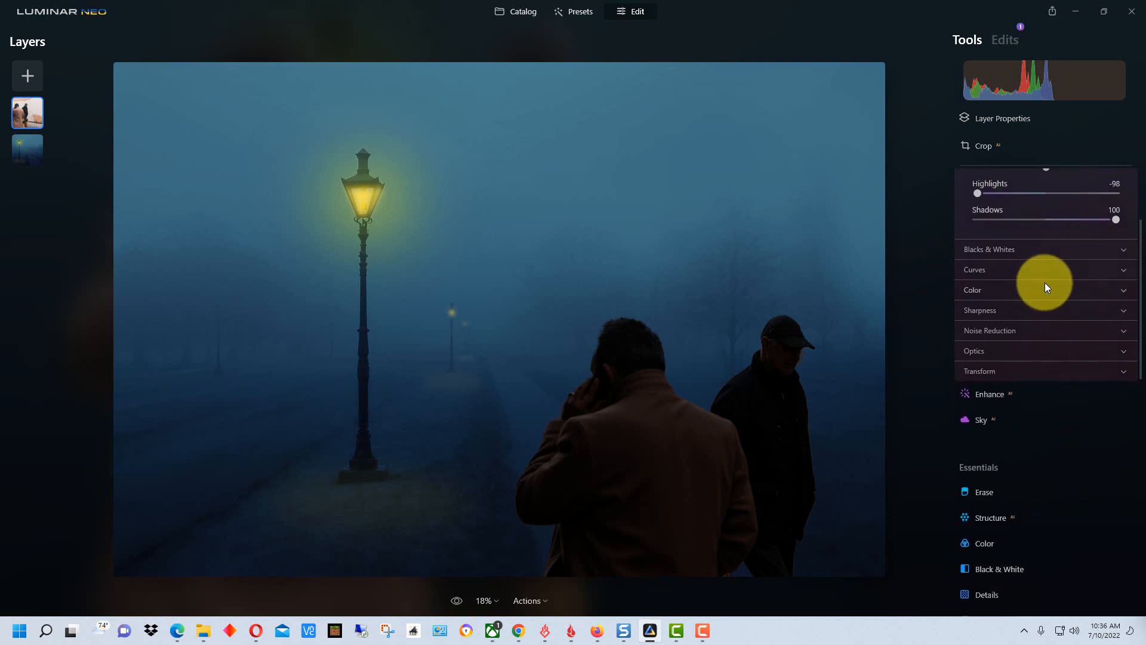
In Toning, set shadow Saturation to 64 and Hue to about 246 for a blue tint
{"action": "scroll", "scroll_direction": "down", "scroll_amount": 3}
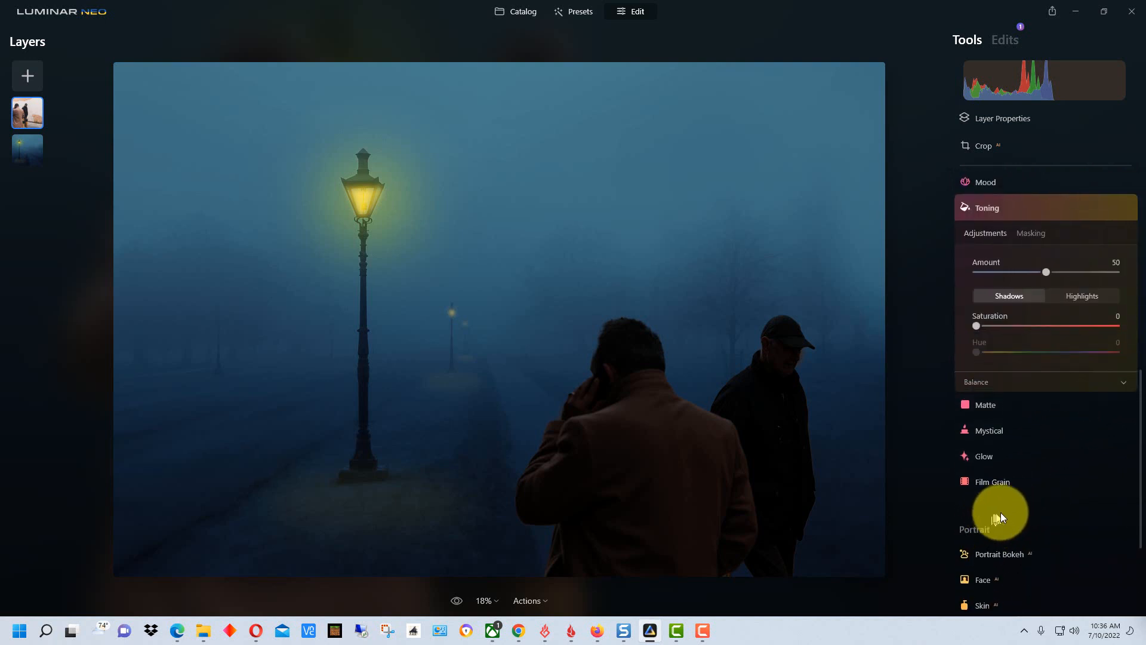
{"action": "left_click_drag", "start_coordinate": [975, 326], "coordinate": [1057, 326]}
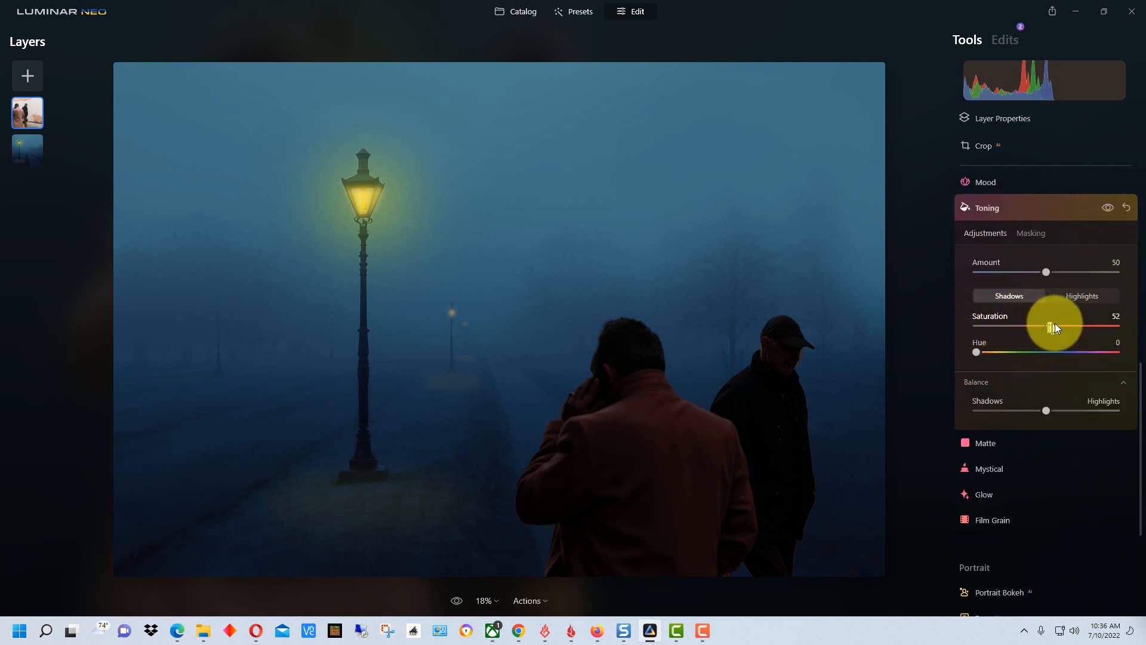
{"action": "left_click_drag", "start_coordinate": [1053, 325], "coordinate": [1065, 325]}
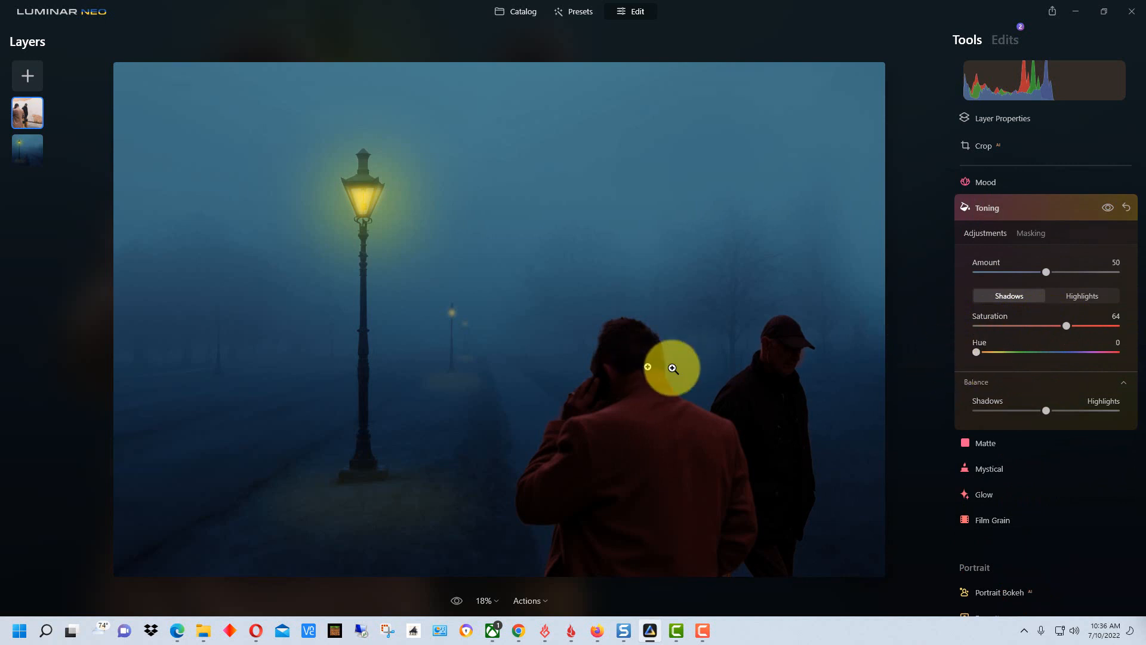
{"action": "left_click_drag", "start_coordinate": [976, 351], "coordinate": [1096, 351]}
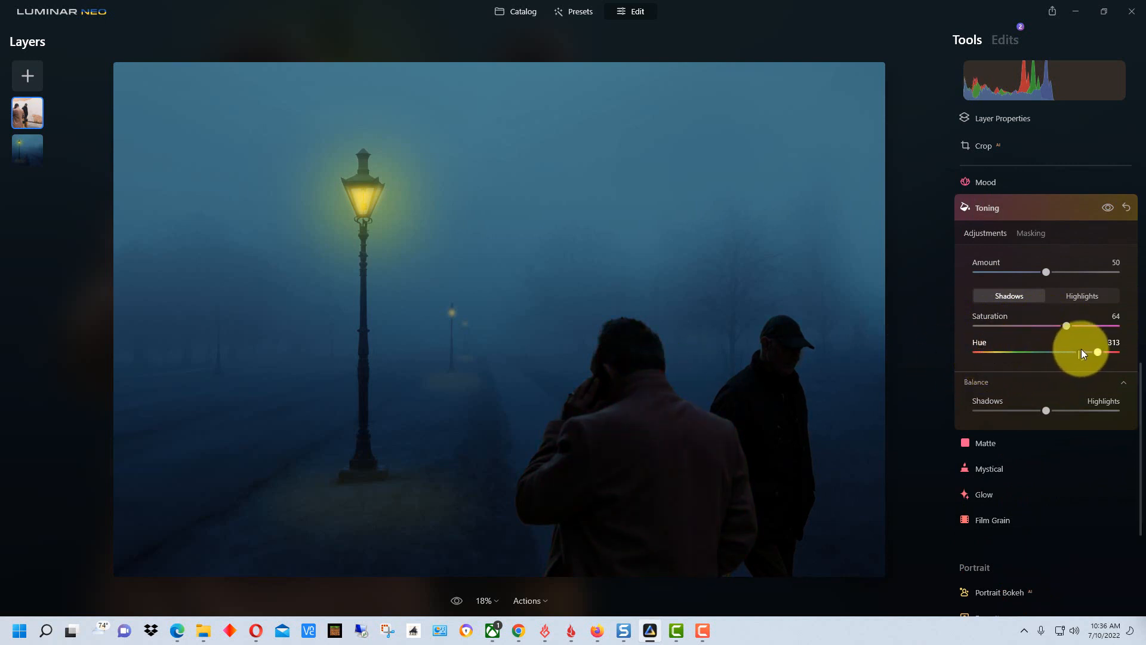
{"action": "left_click_drag", "start_coordinate": [1096, 351], "coordinate": [1072, 351]}
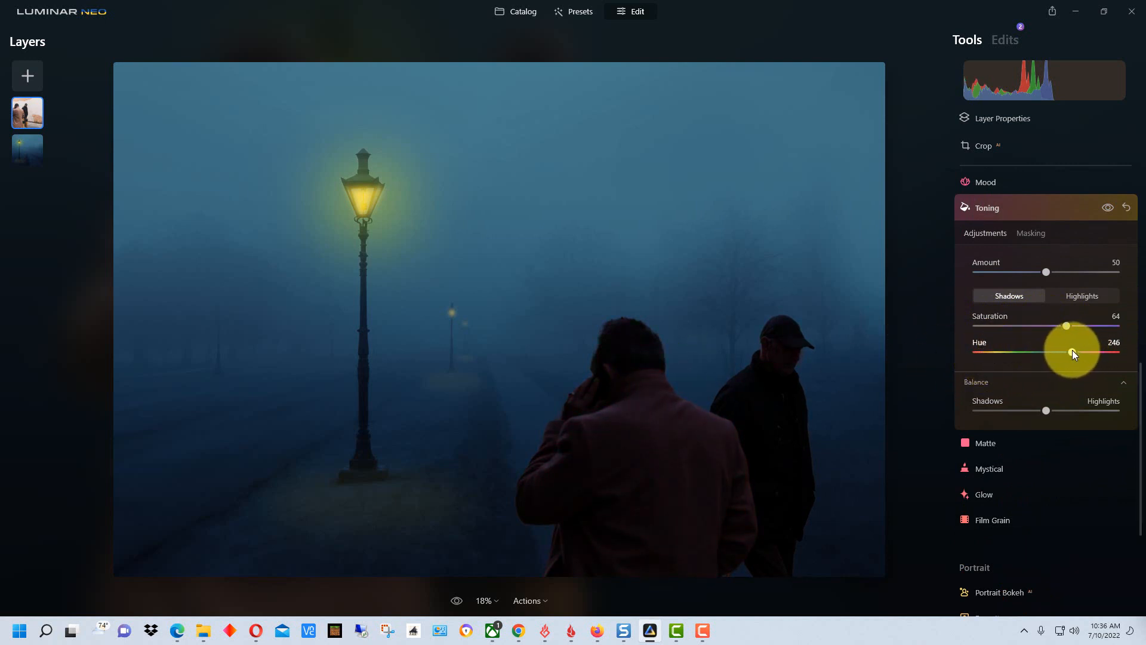
{"action": "left_click_drag", "start_coordinate": [1073, 351], "coordinate": [1067, 351]}
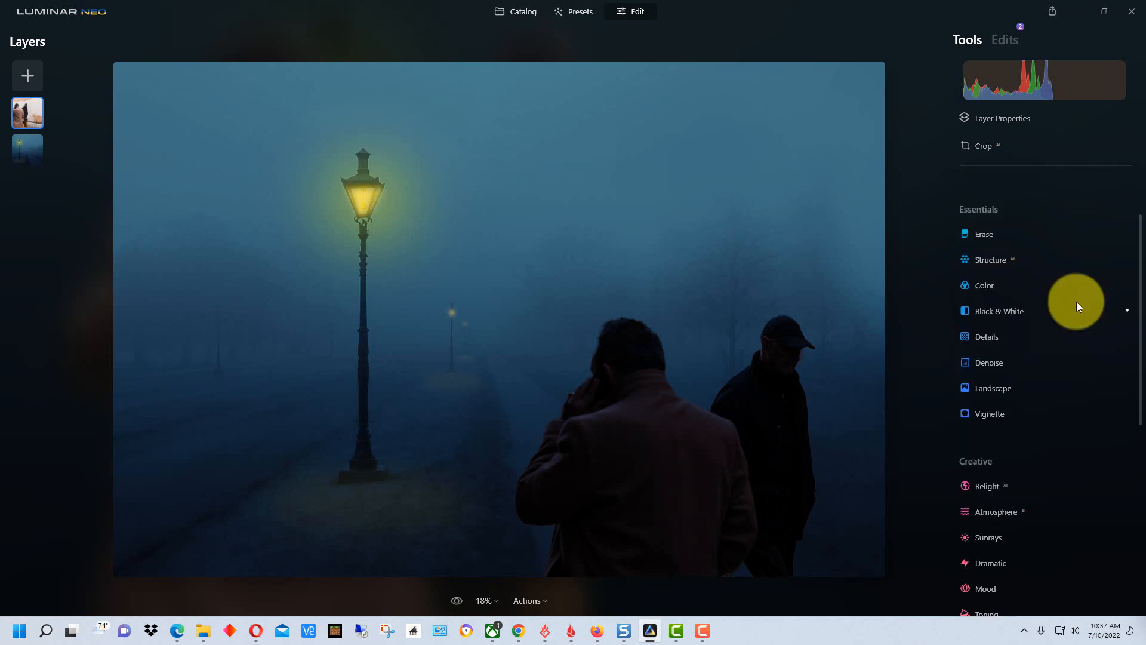
{"action": "mouse_move", "coordinate": [1076, 307]}
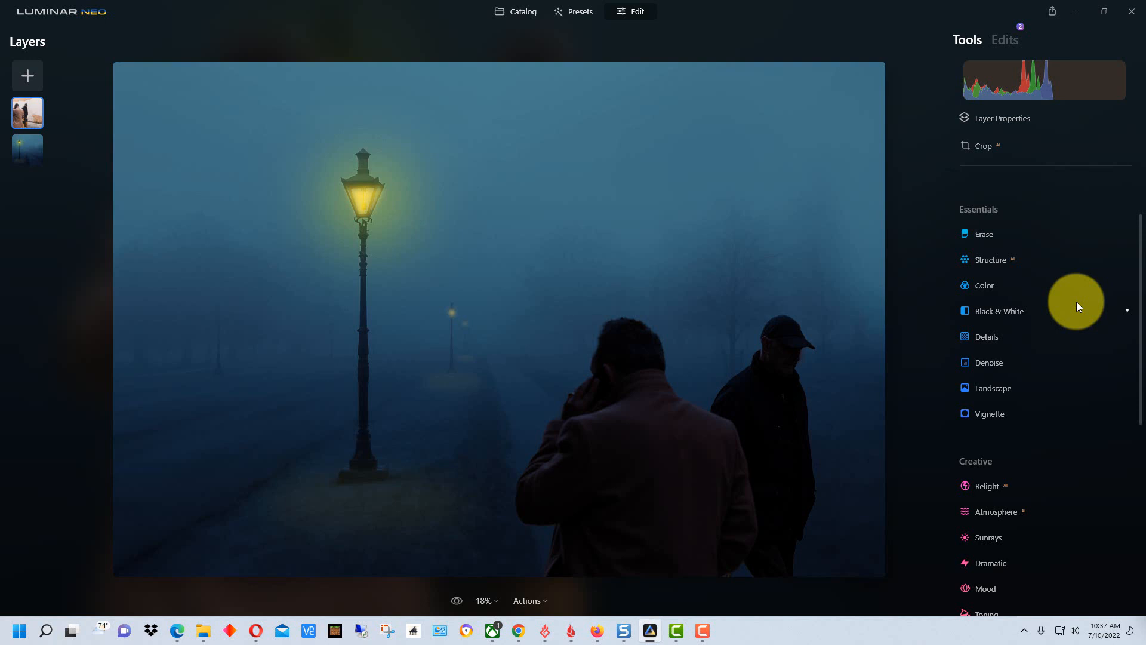
{"action": "mouse_move", "coordinate": [1074, 303]}
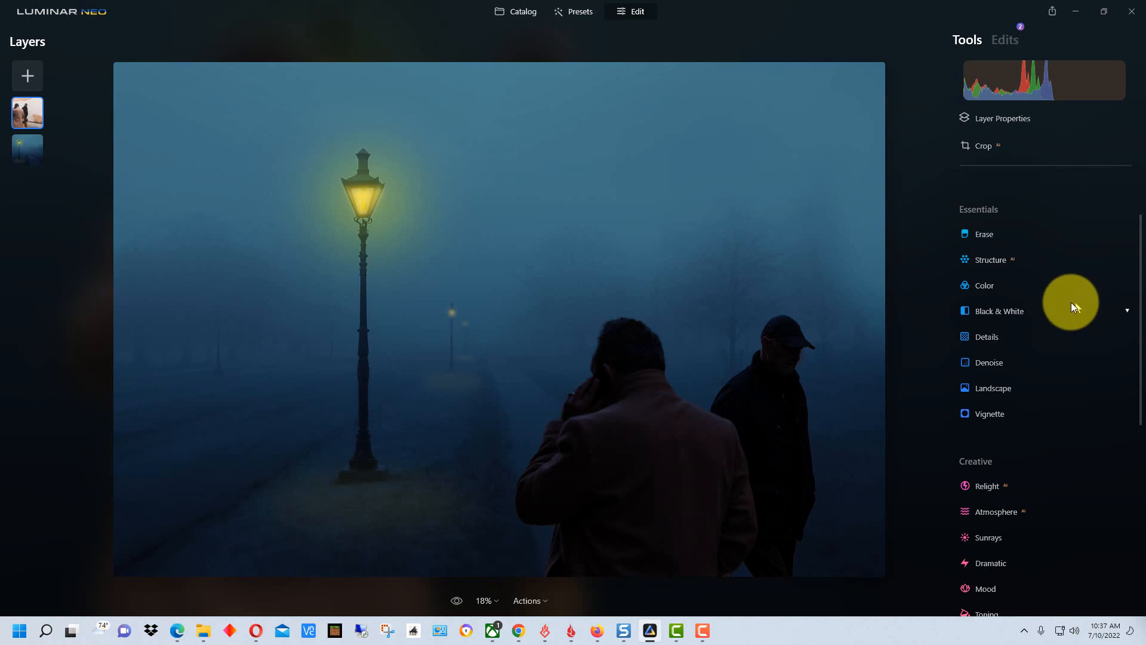